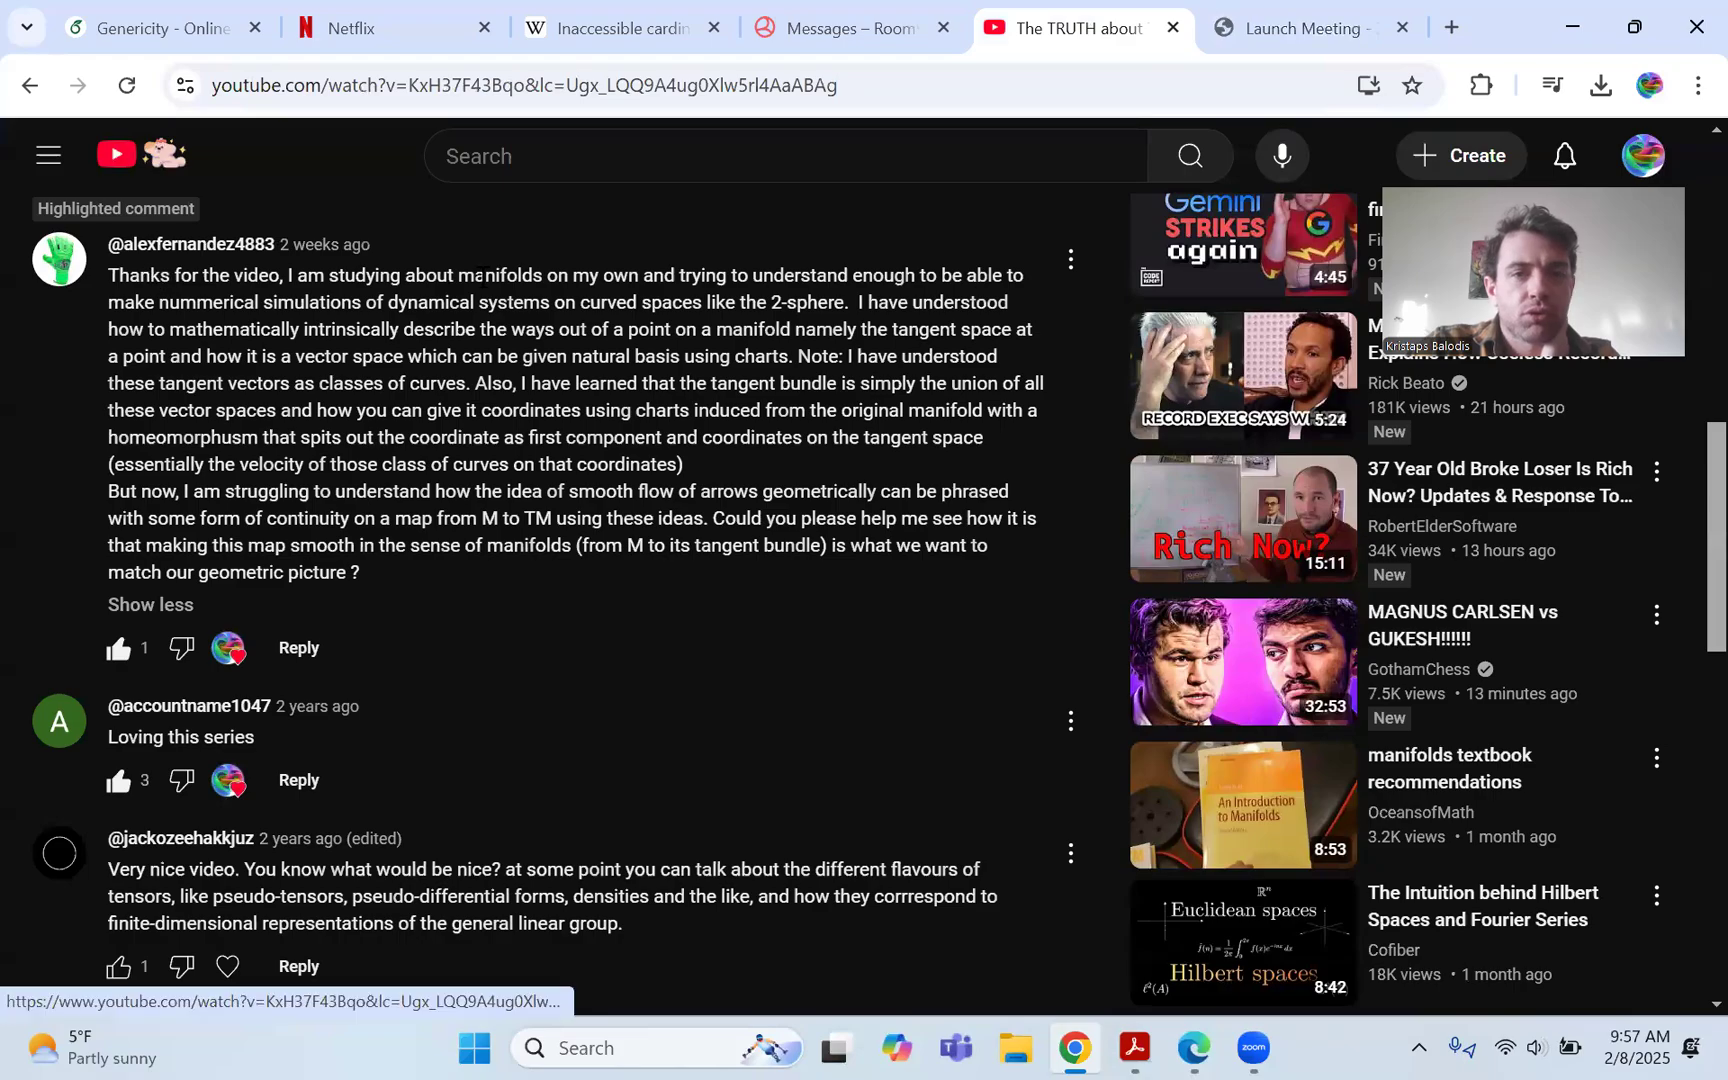
Launch OneNote from search and add a new blank page for the sphere sketch.
{"action": "scroll", "scroll_direction": "up", "scroll_amount": 3}
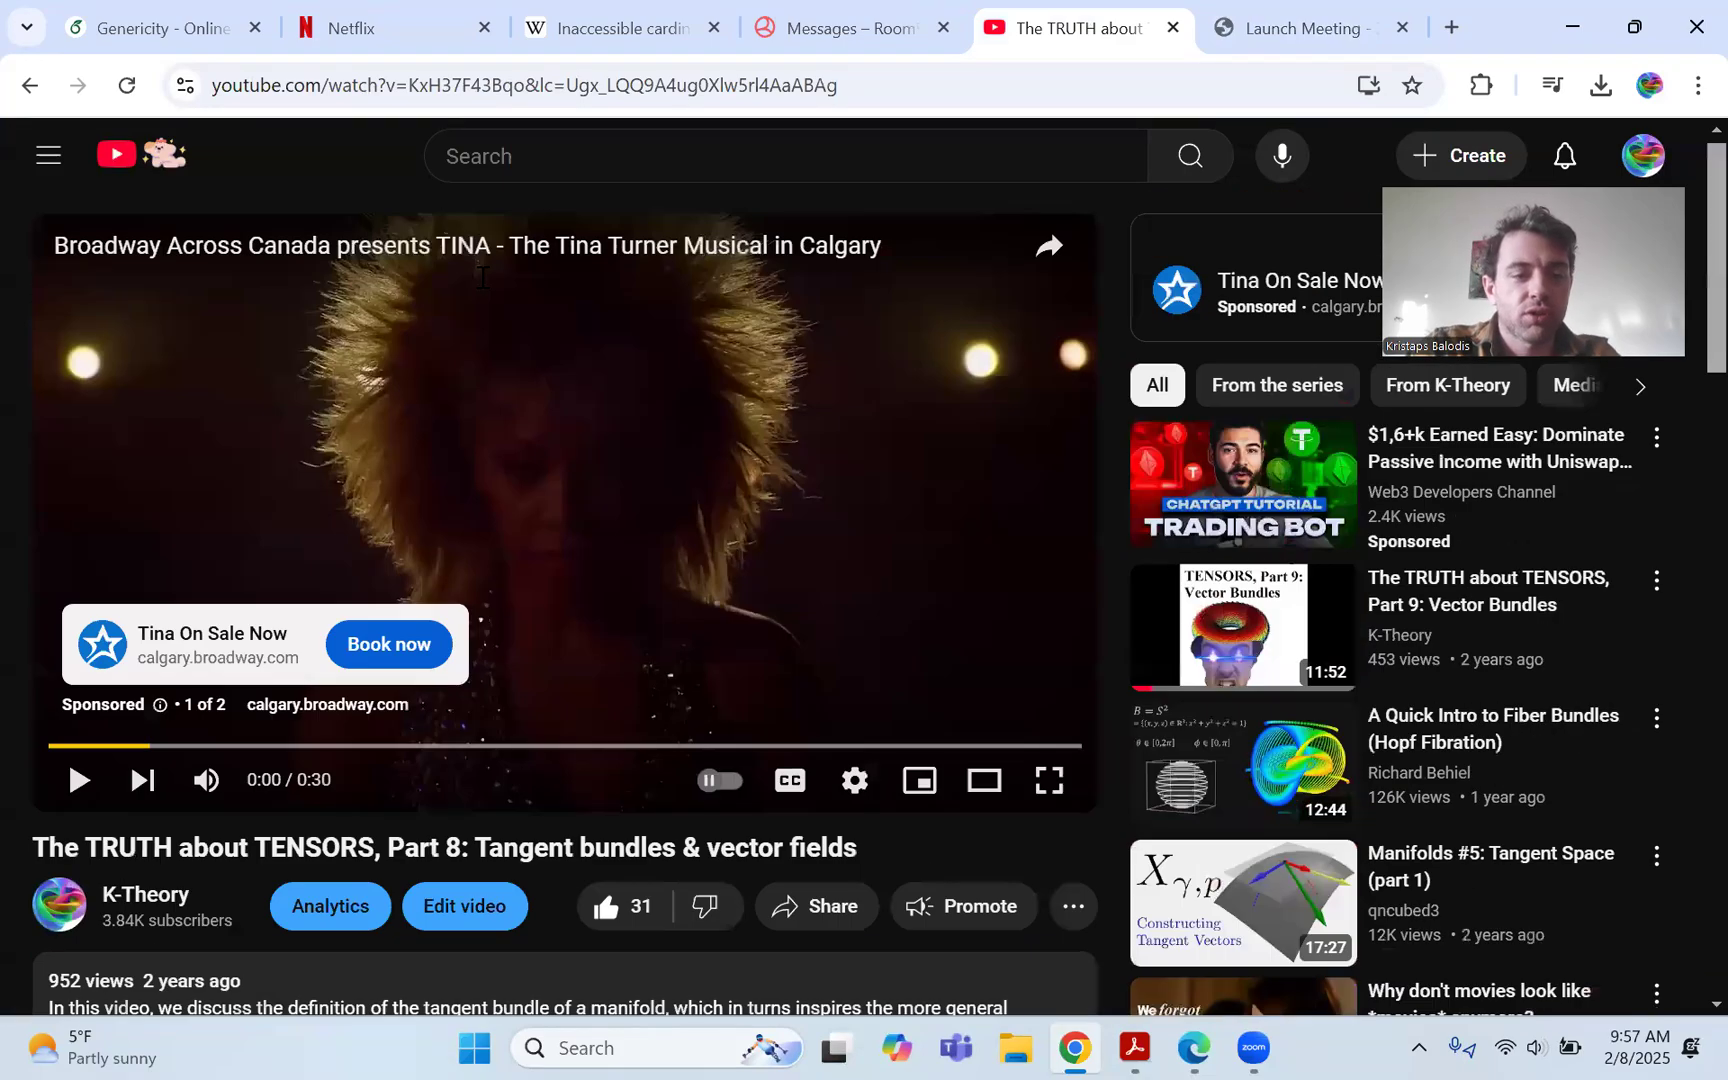
{"action": "scroll", "scroll_direction": "down", "scroll_amount": 3}
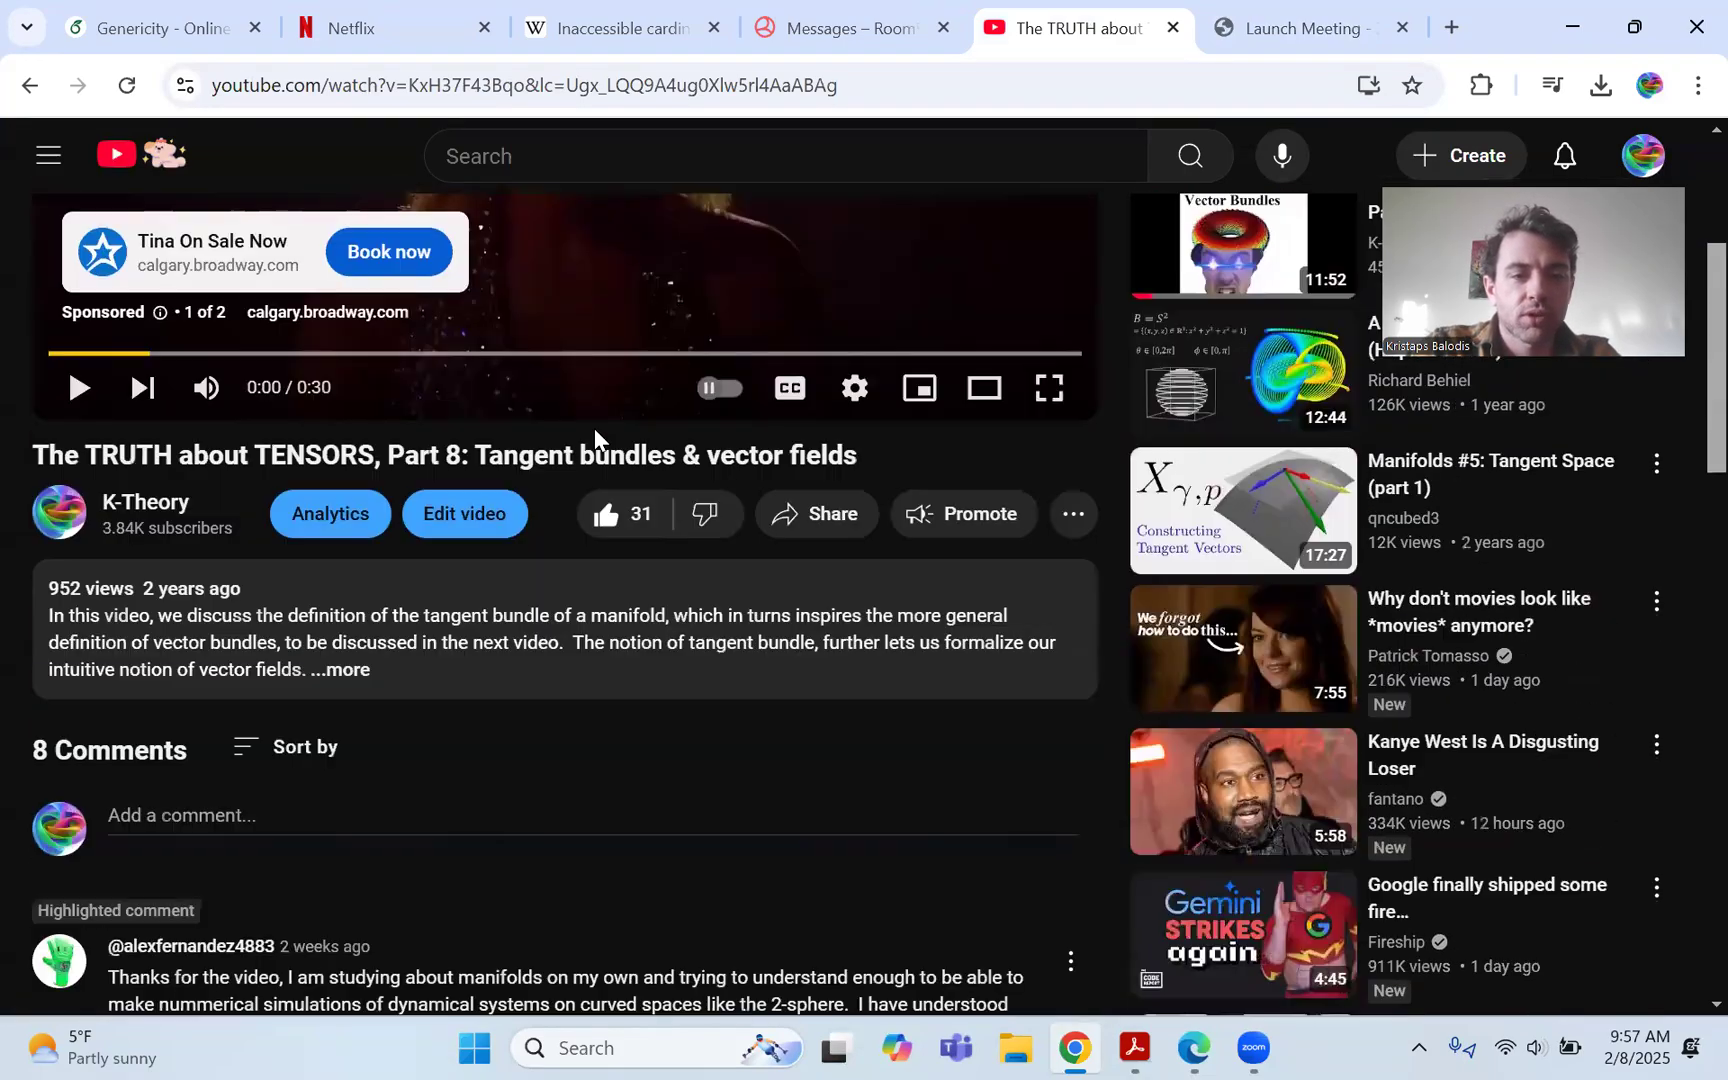
{"action": "scroll", "scroll_direction": "down", "scroll_amount": 3}
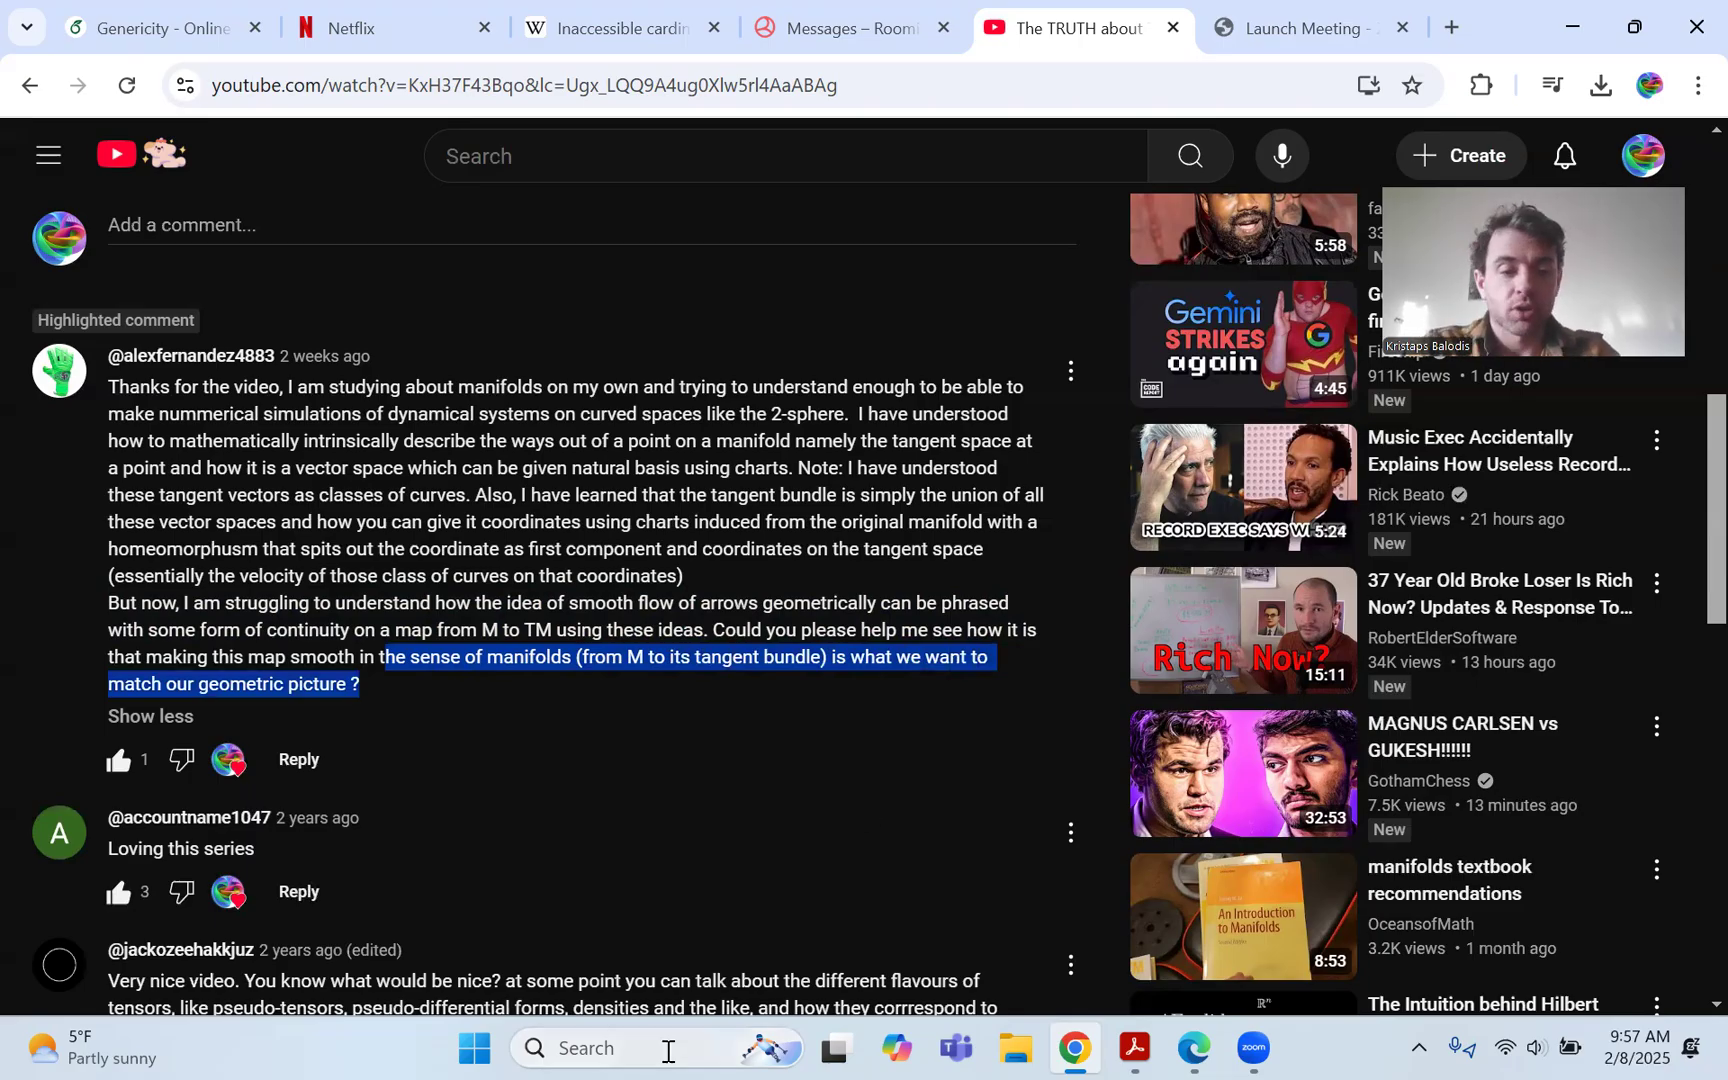
{"action": "type", "text": "one"}
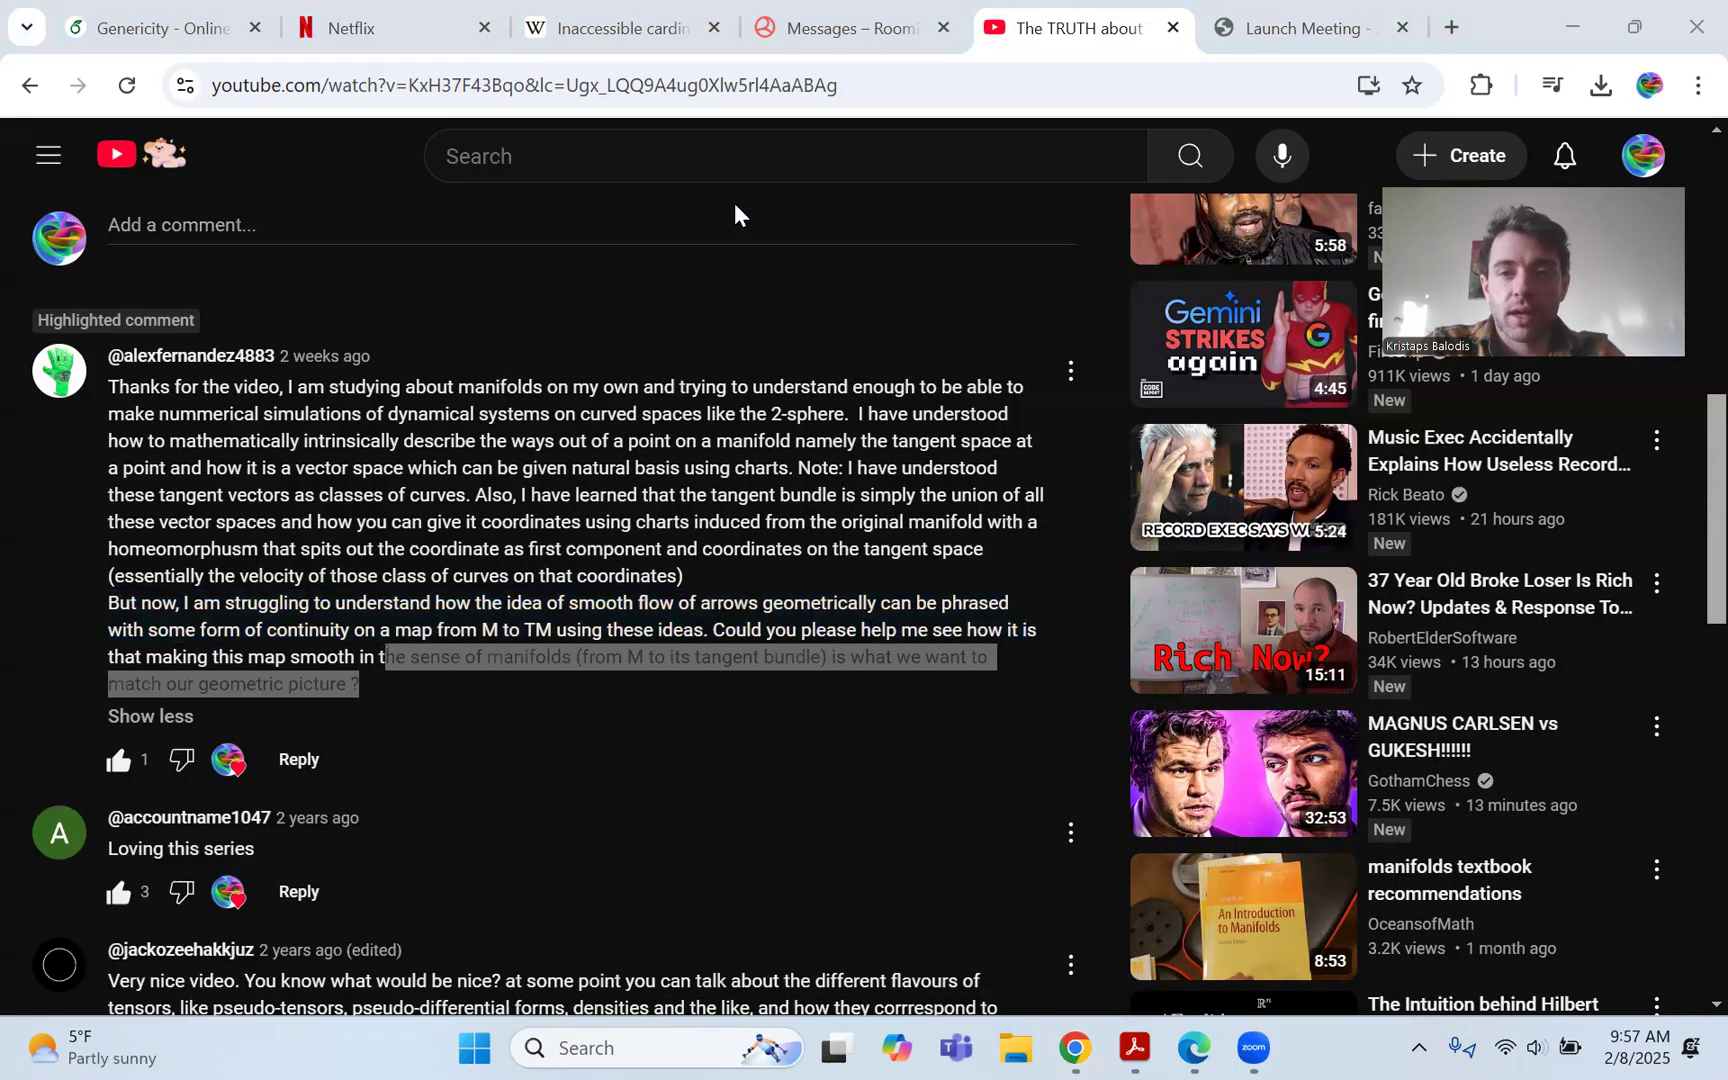
{"action": "left_click", "coordinate": [1280, 1048]}
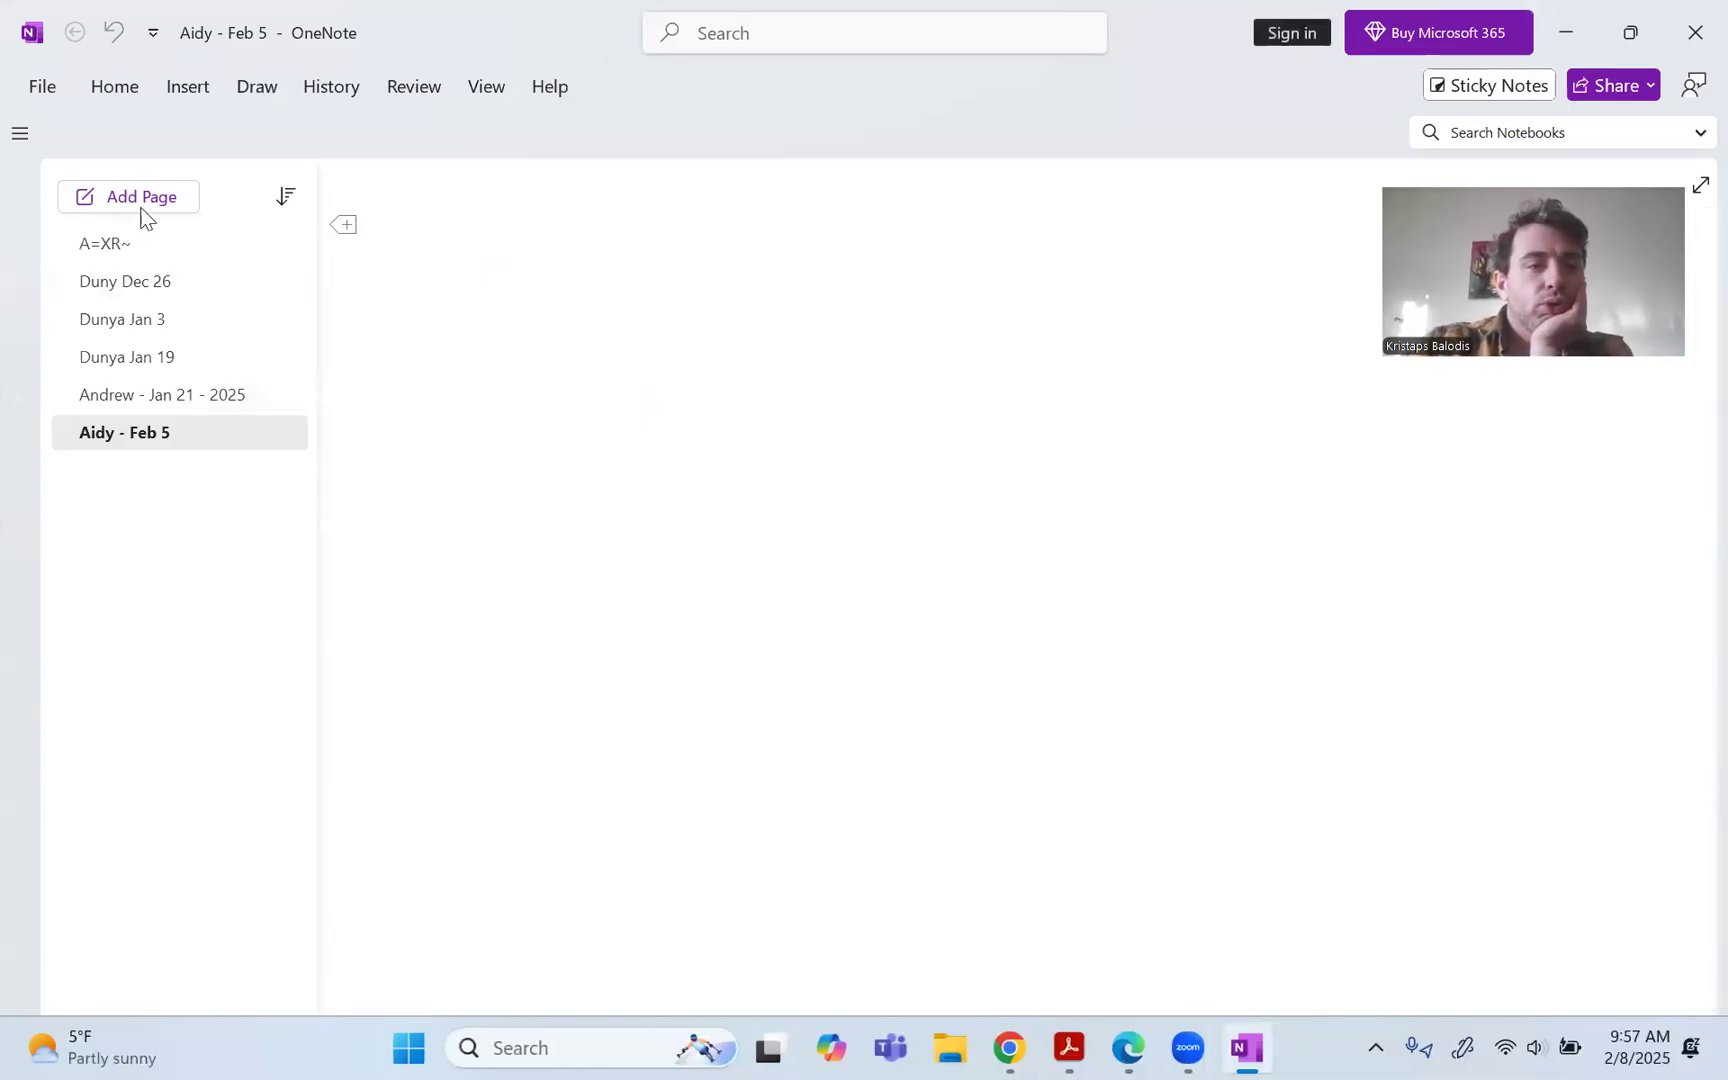
{"action": "left_click", "coordinate": [128, 196]}
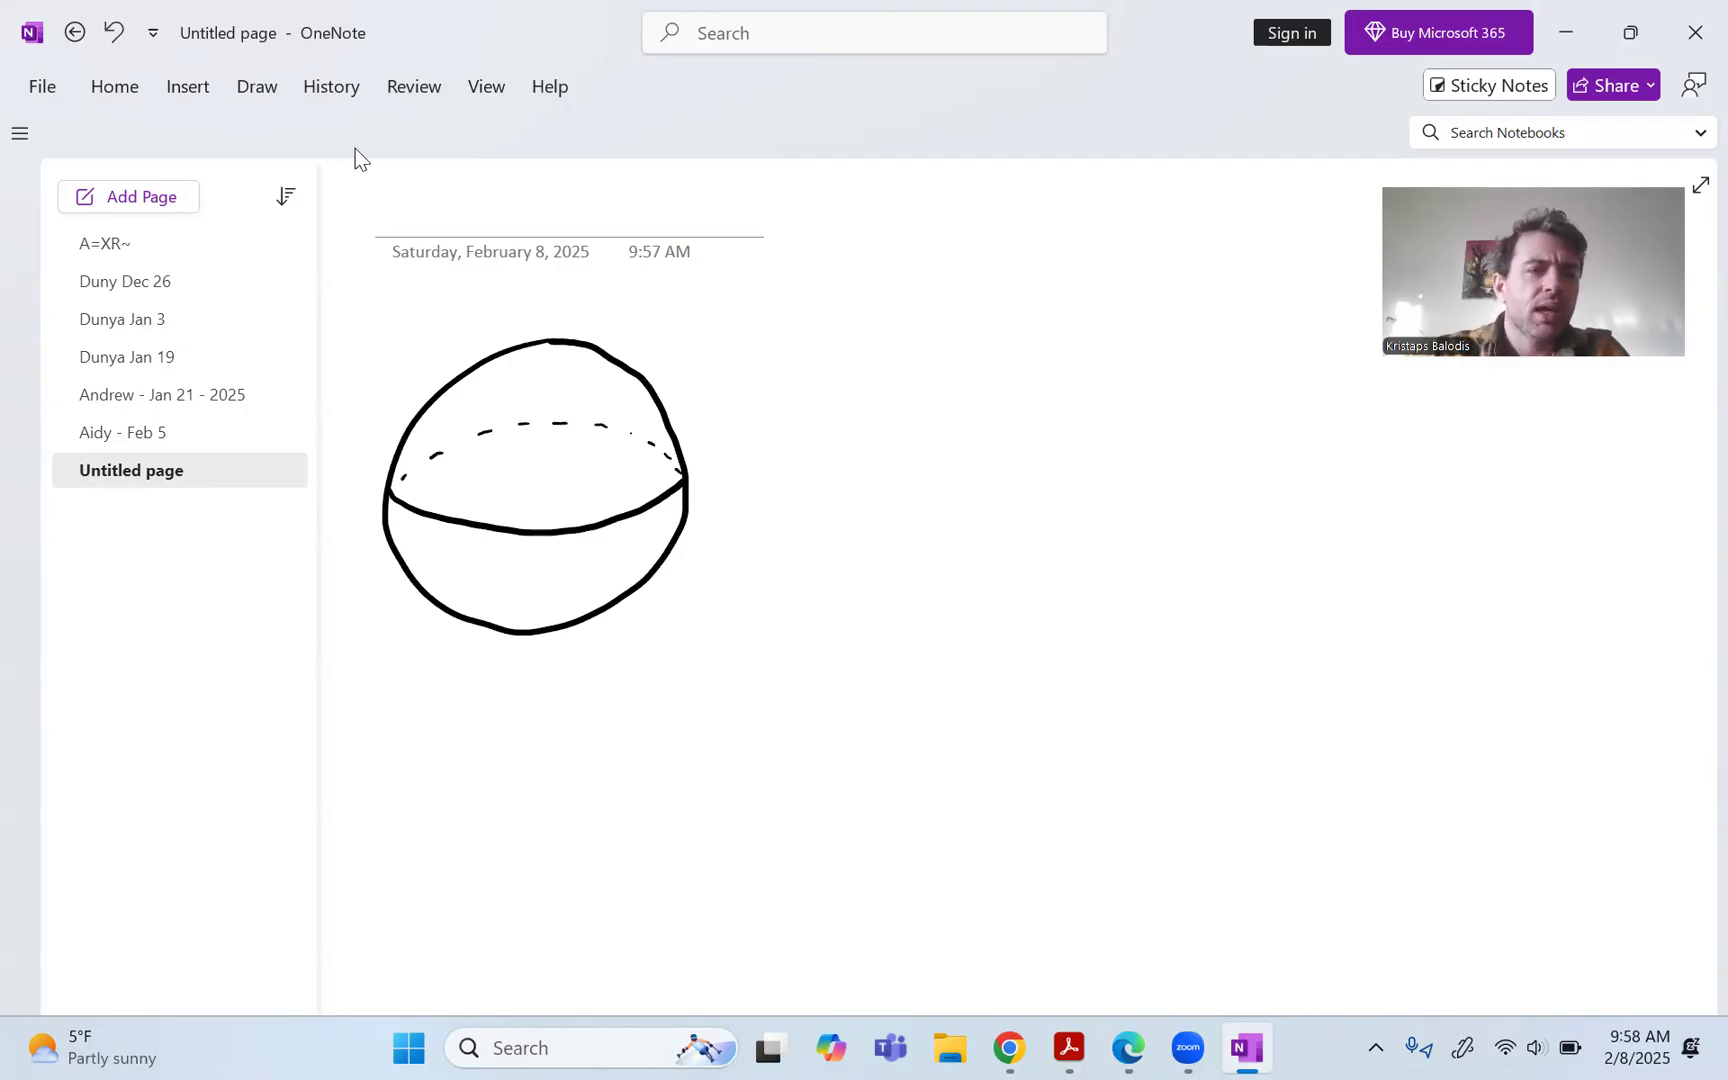
Switch to the magenta pen for drawing curved vector-field arrows on the sphere.
{"action": "left_click", "coordinate": [256, 86]}
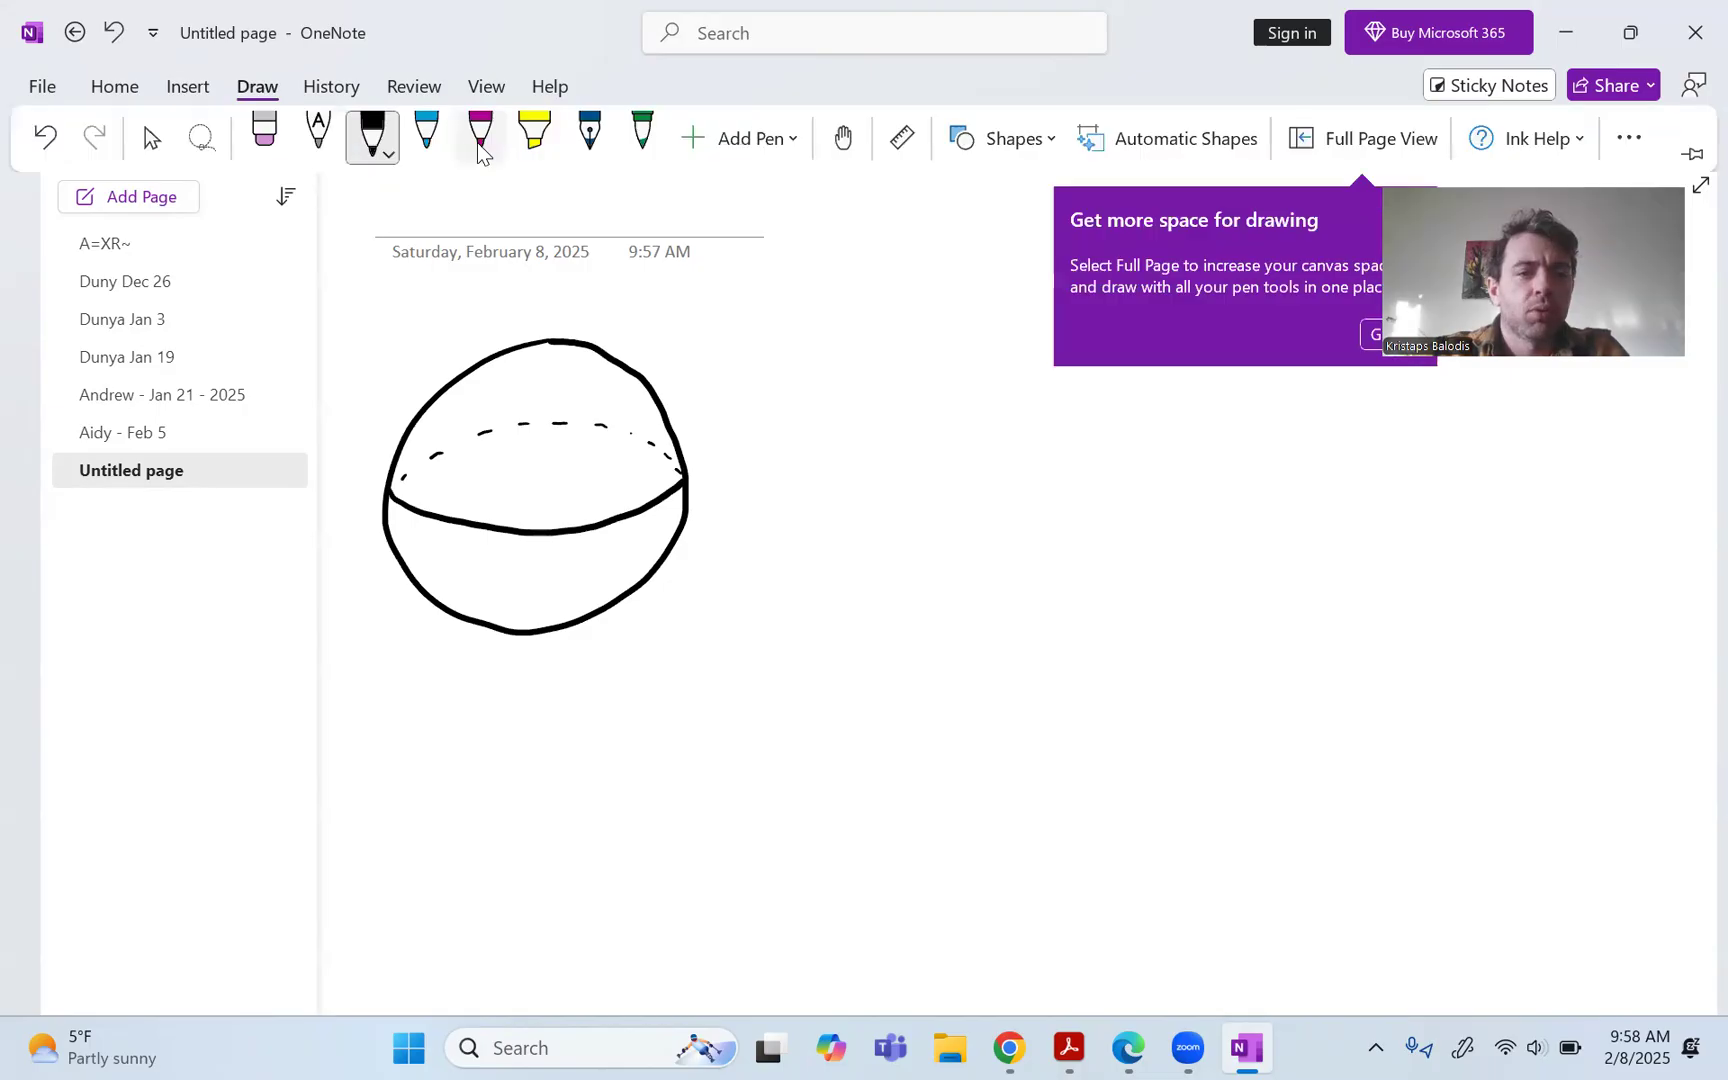
{"action": "left_click", "coordinate": [480, 138]}
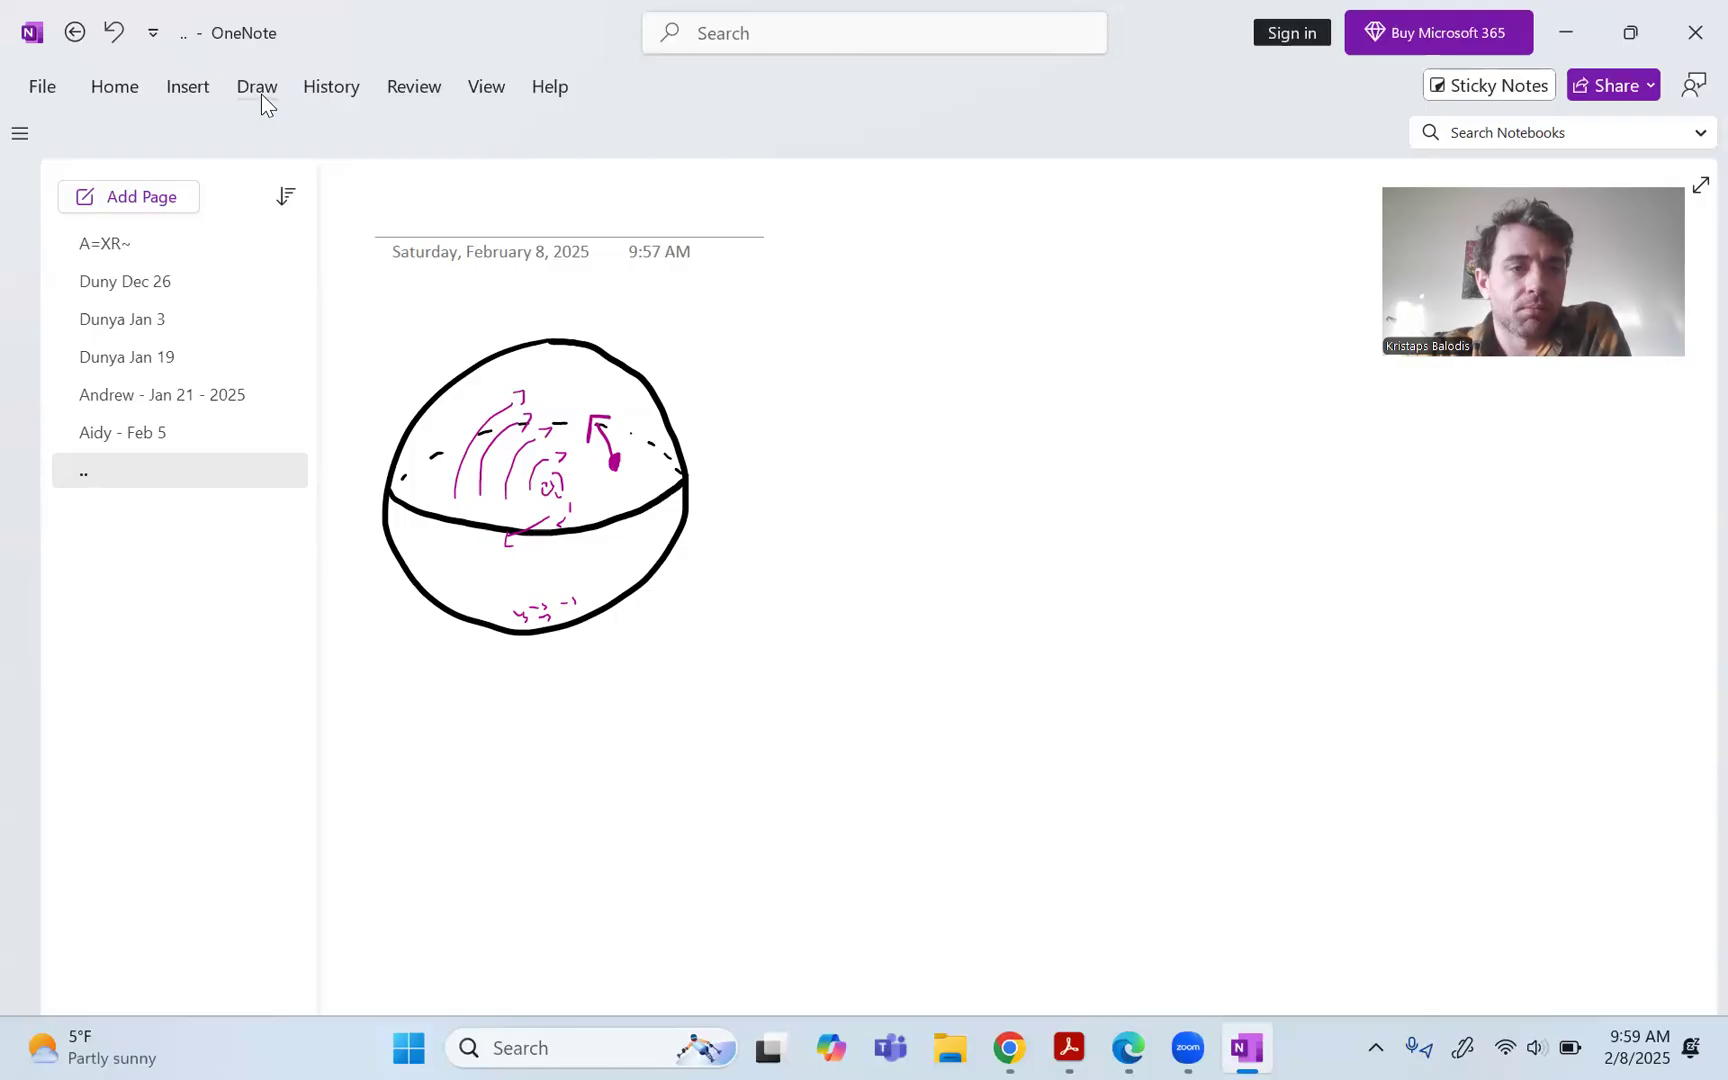
Label the sphere 'M = S²' and draw right-pointing blue arrows across the ℝ×[0,1] strip.
{"action": "left_click", "coordinate": [256, 86]}
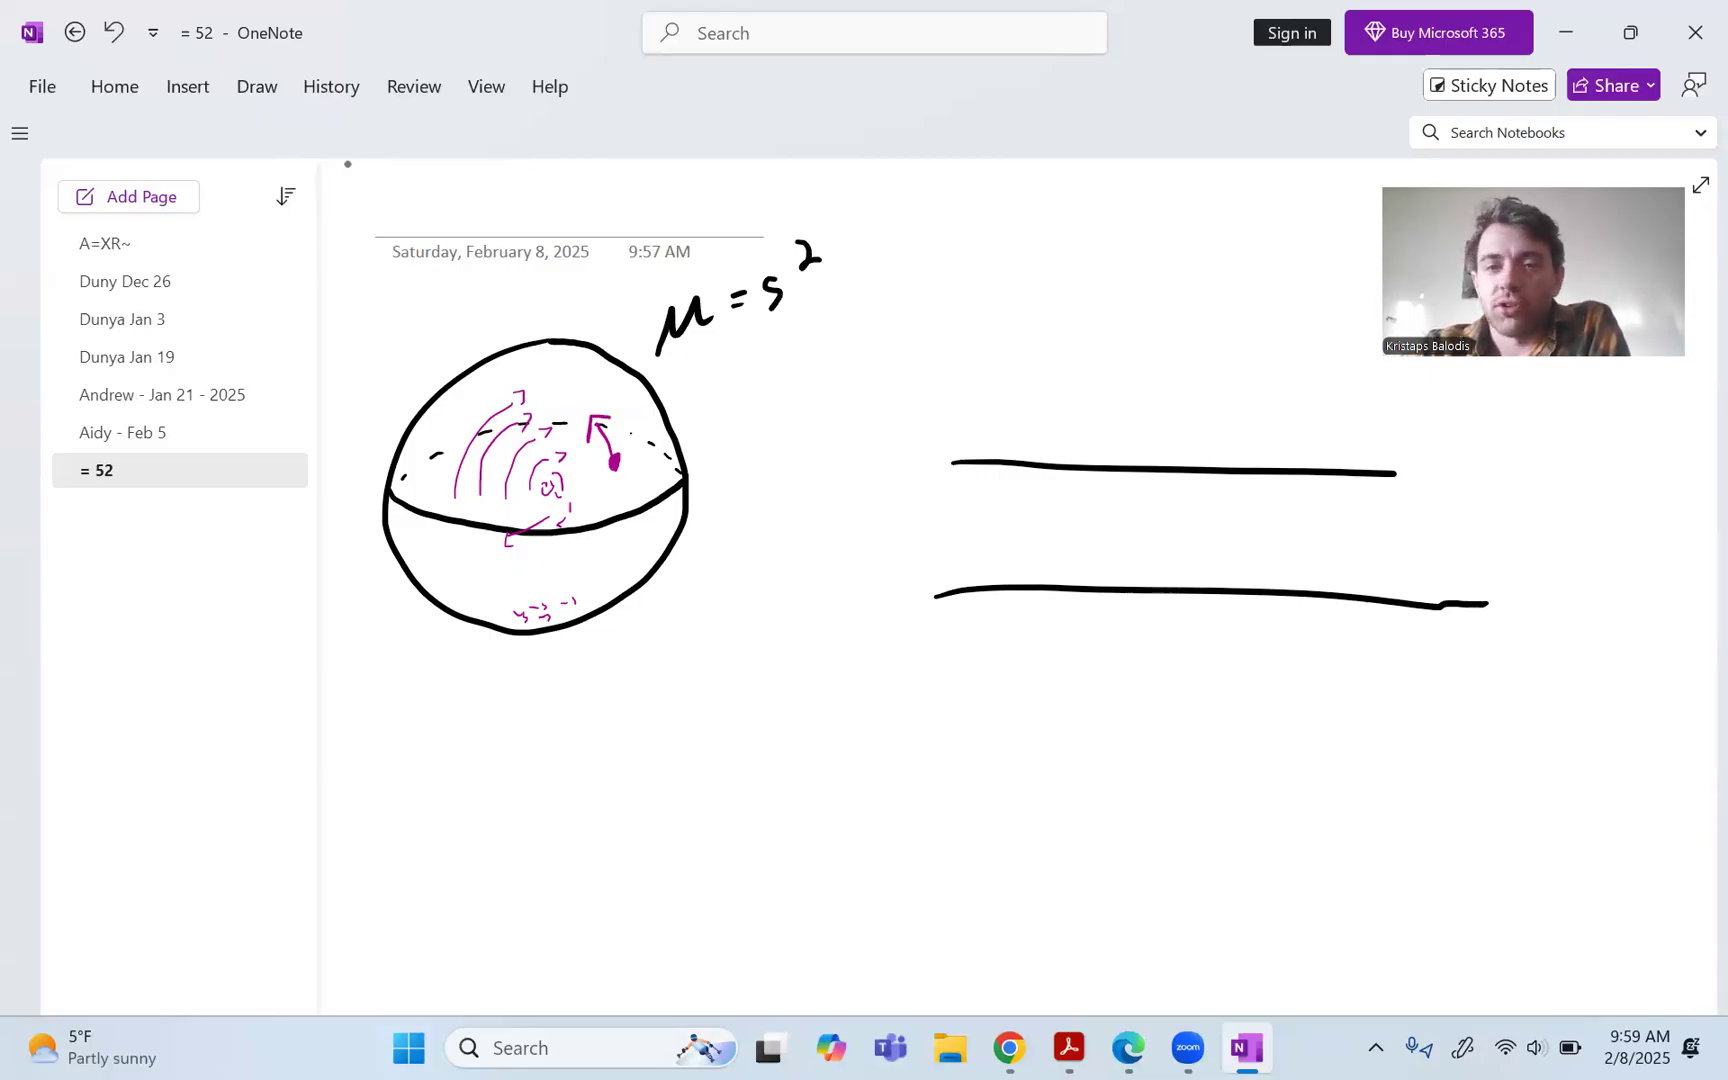
{"action": "mouse_move", "coordinate": [314, 42]}
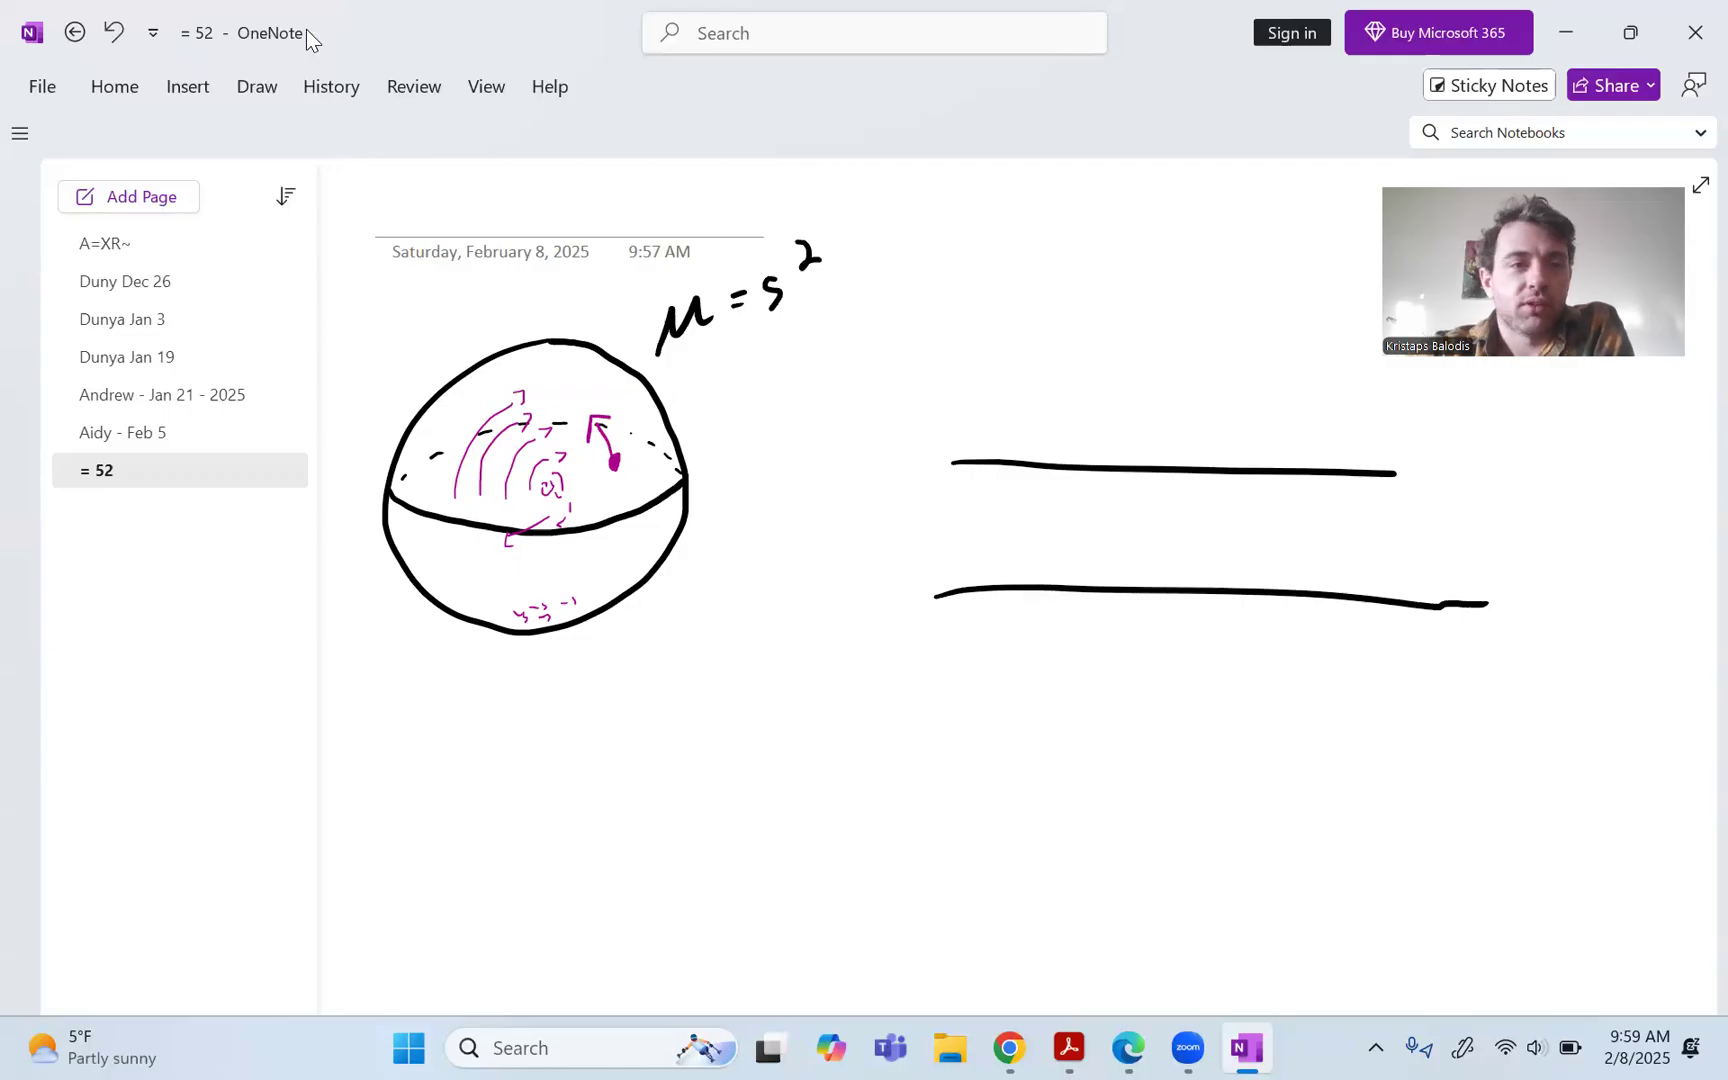
{"action": "left_click", "coordinate": [256, 86]}
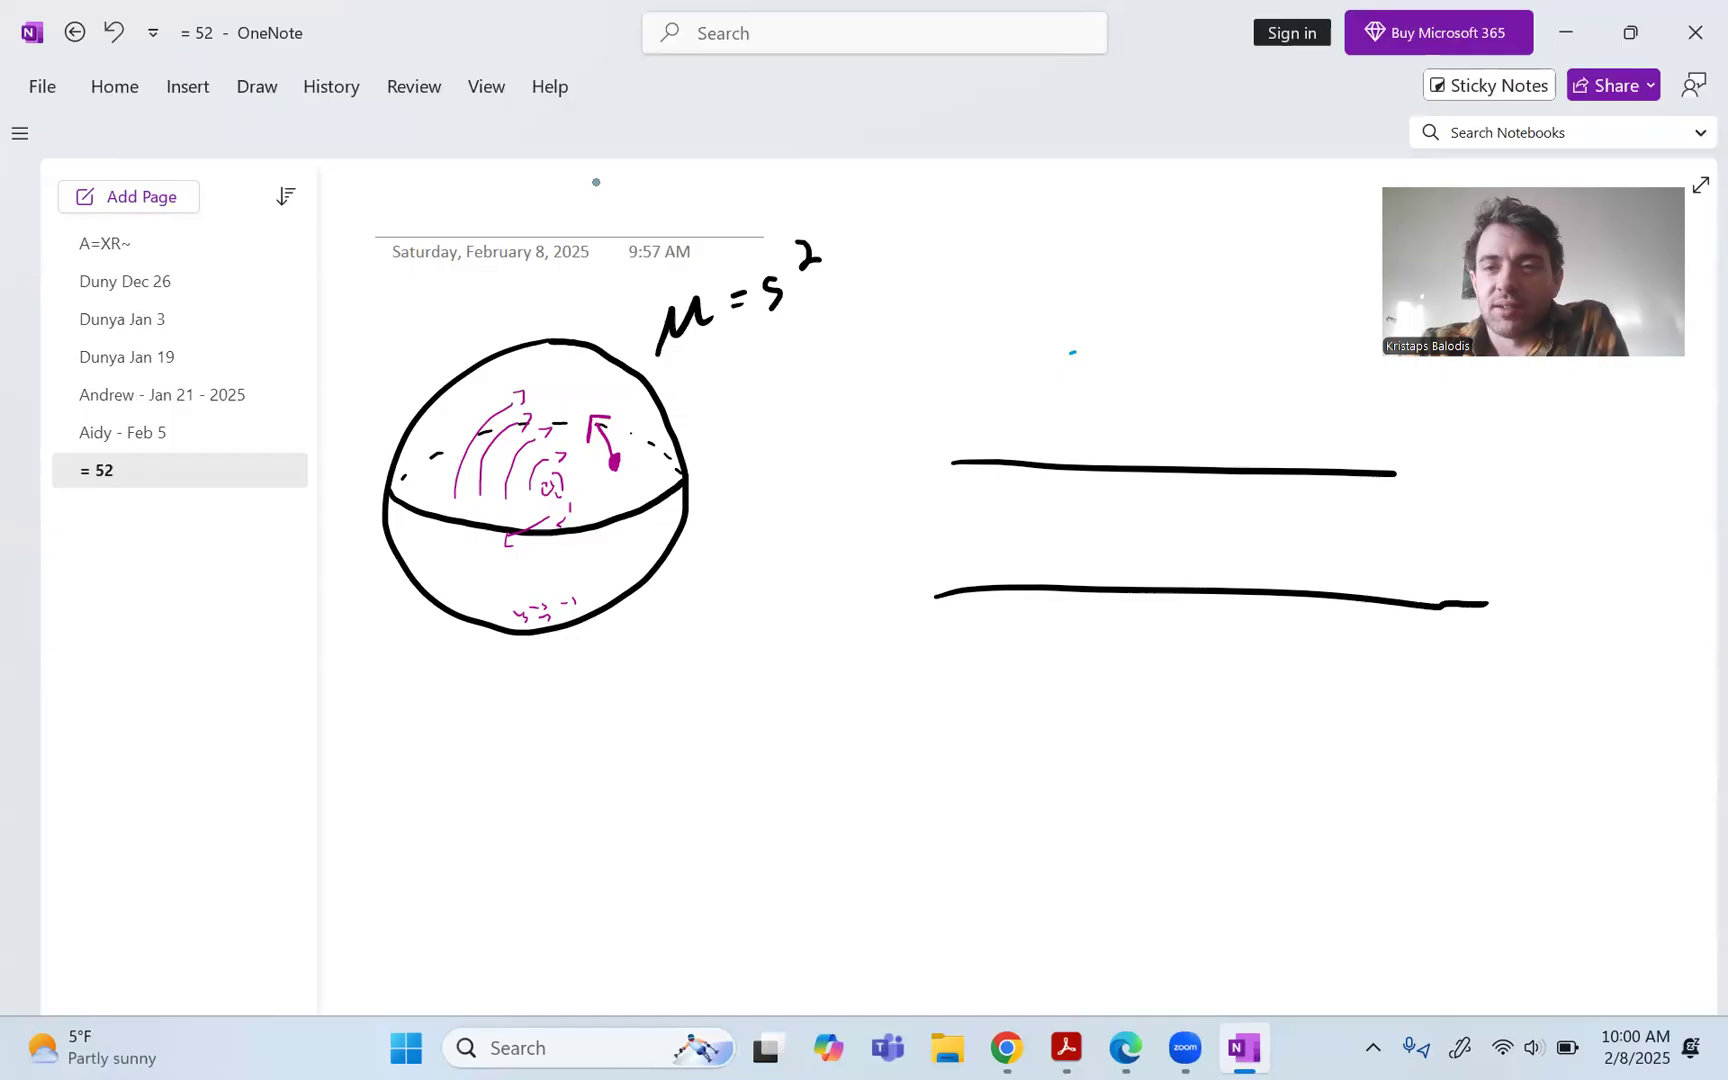
{"action": "type", "text": "M"}
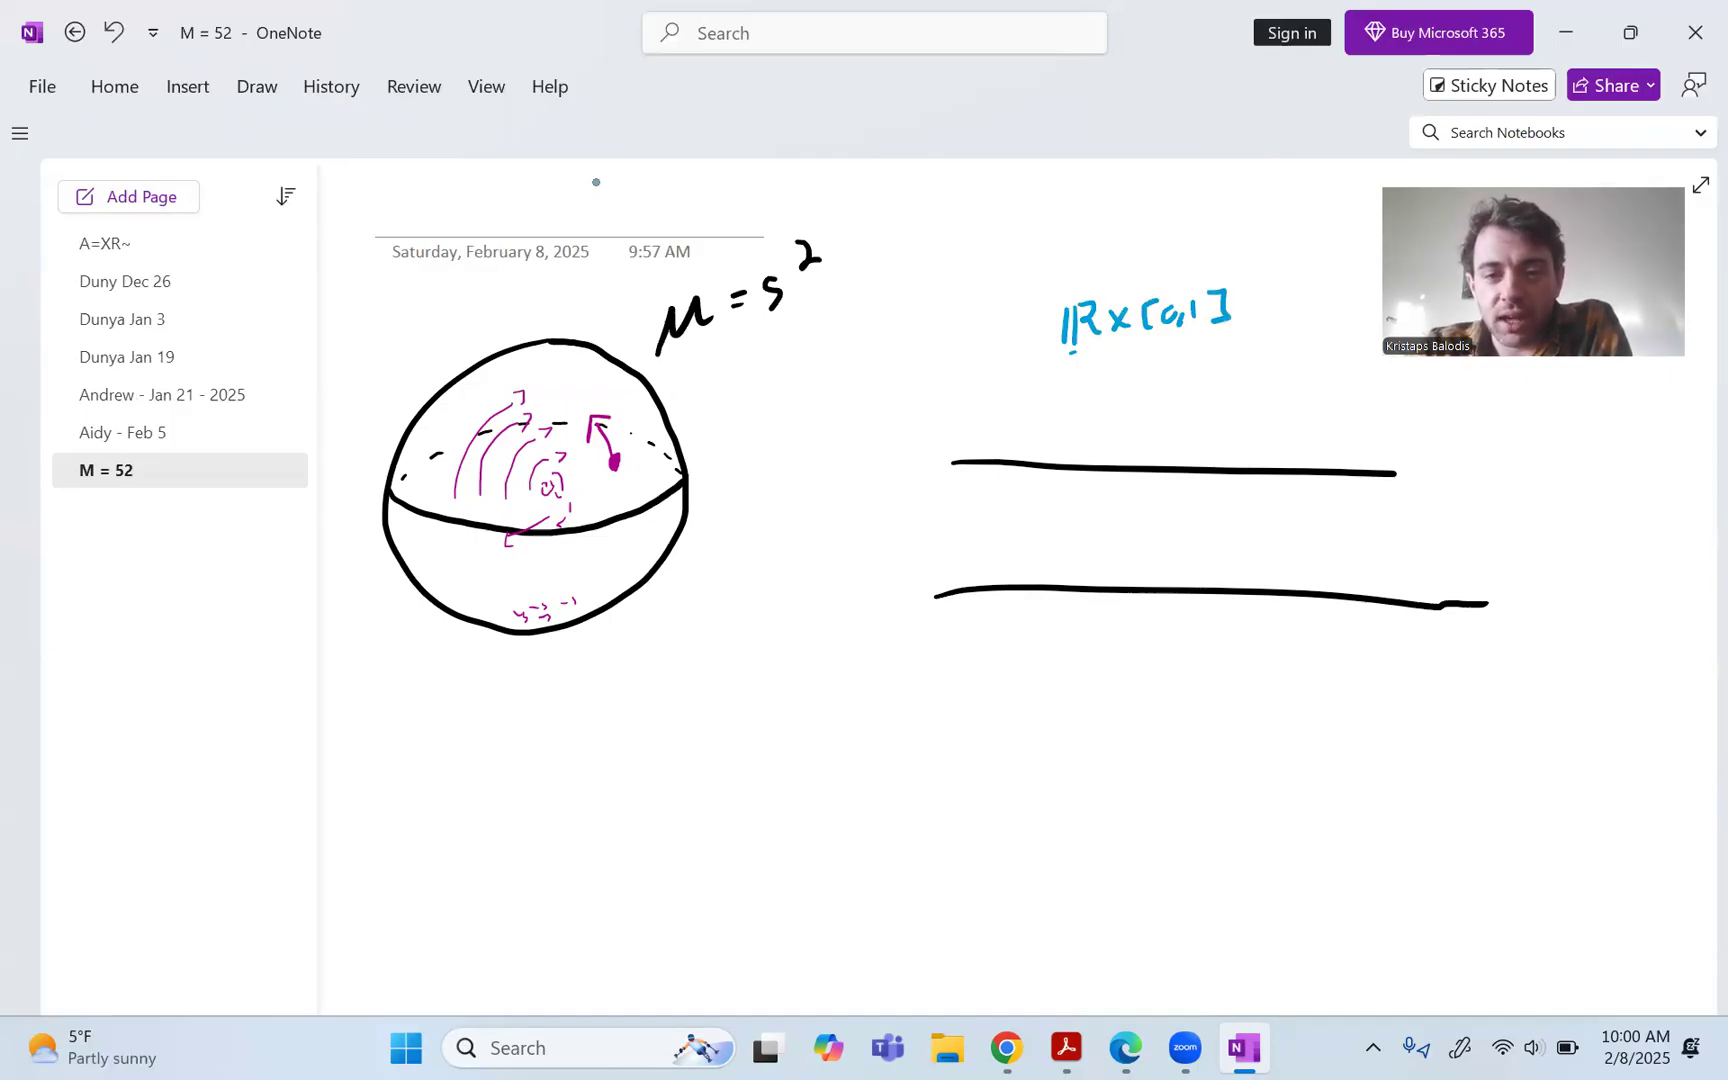
{"action": "left_click", "coordinate": [996, 524]}
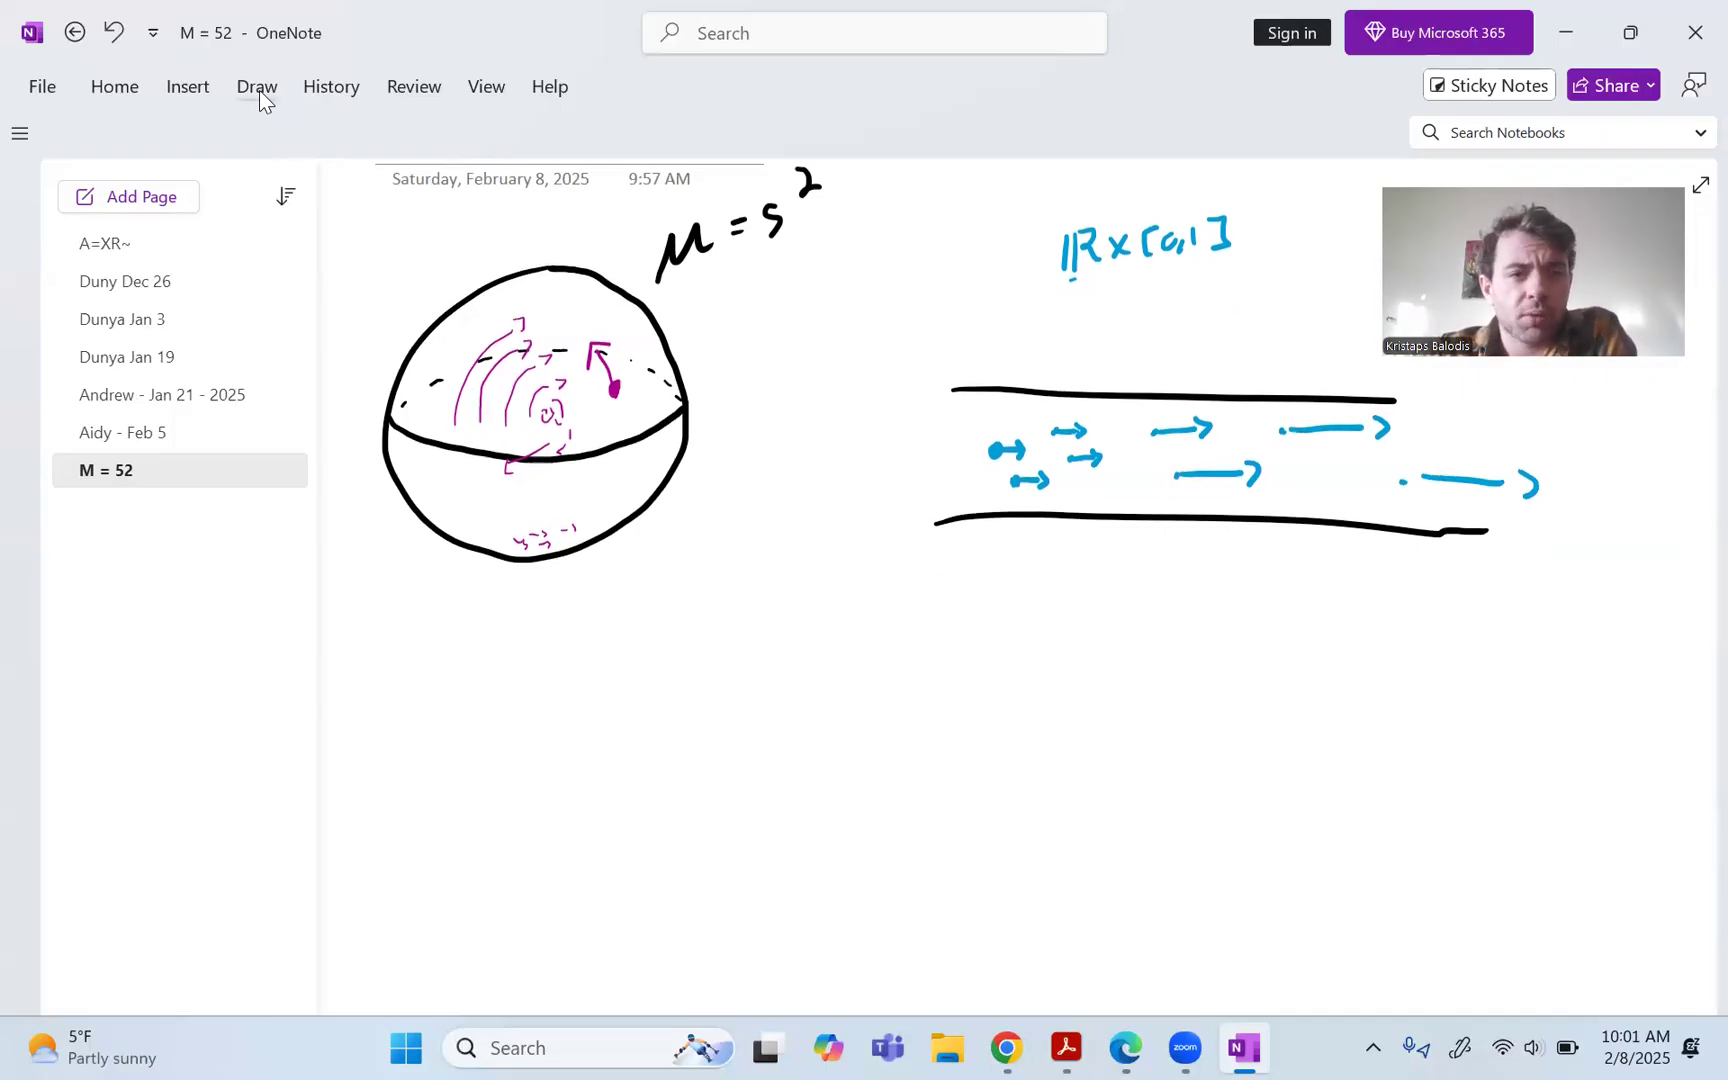
{"action": "left_click", "coordinate": [256, 86]}
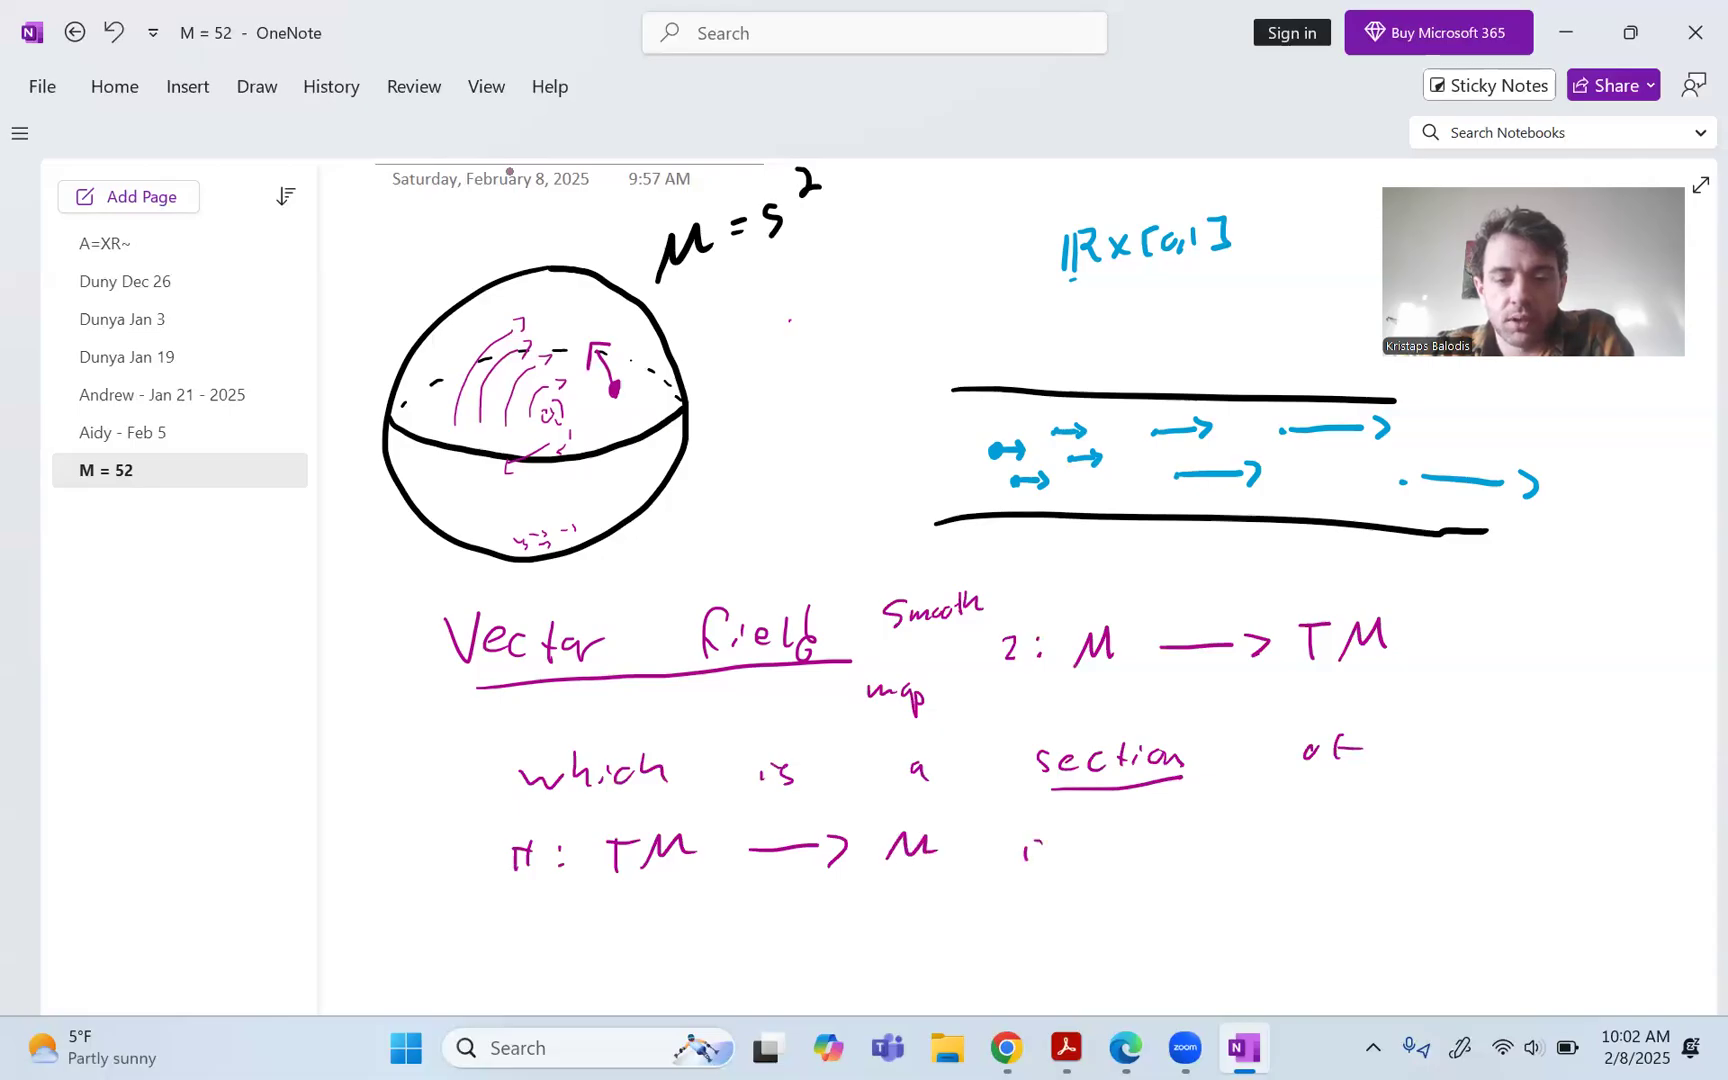
Write the section condition 'i.e. ∀ m∈M, π∘z(m) = m' below the definition.
{"action": "scroll", "scroll_direction": "down", "scroll_amount": 3}
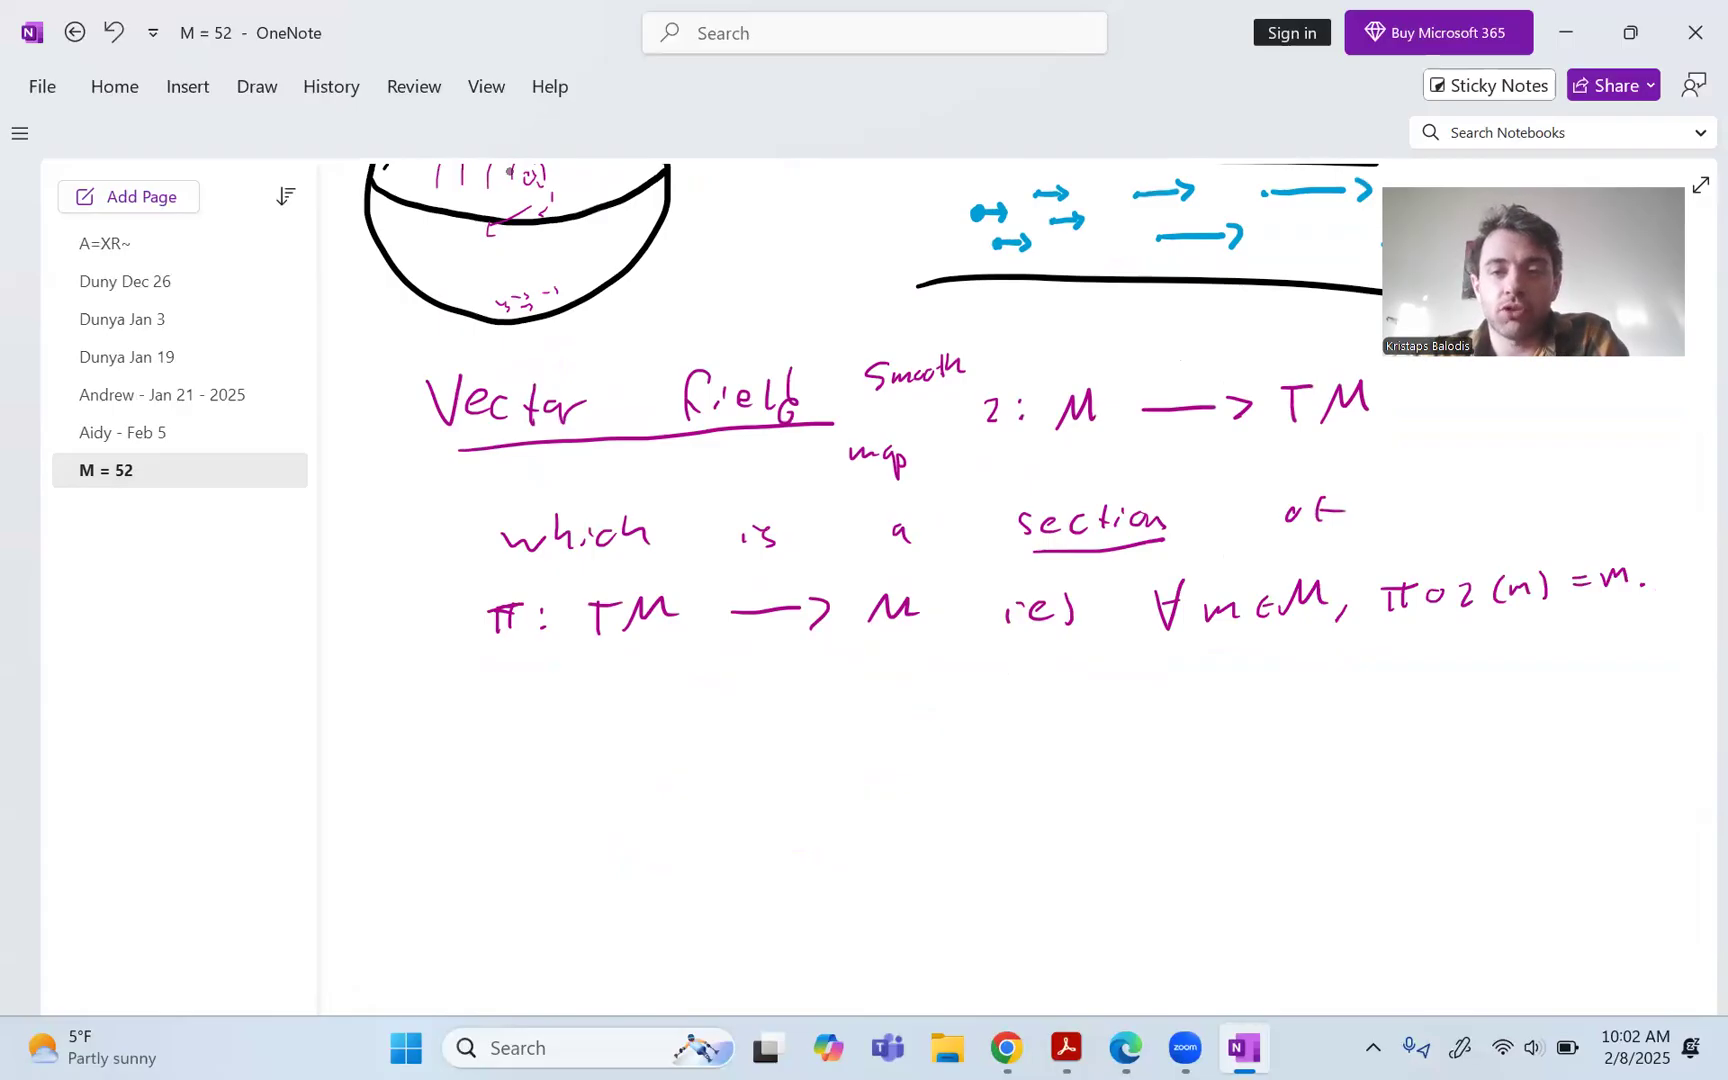
{"action": "scroll", "scroll_direction": "up", "scroll_amount": 3}
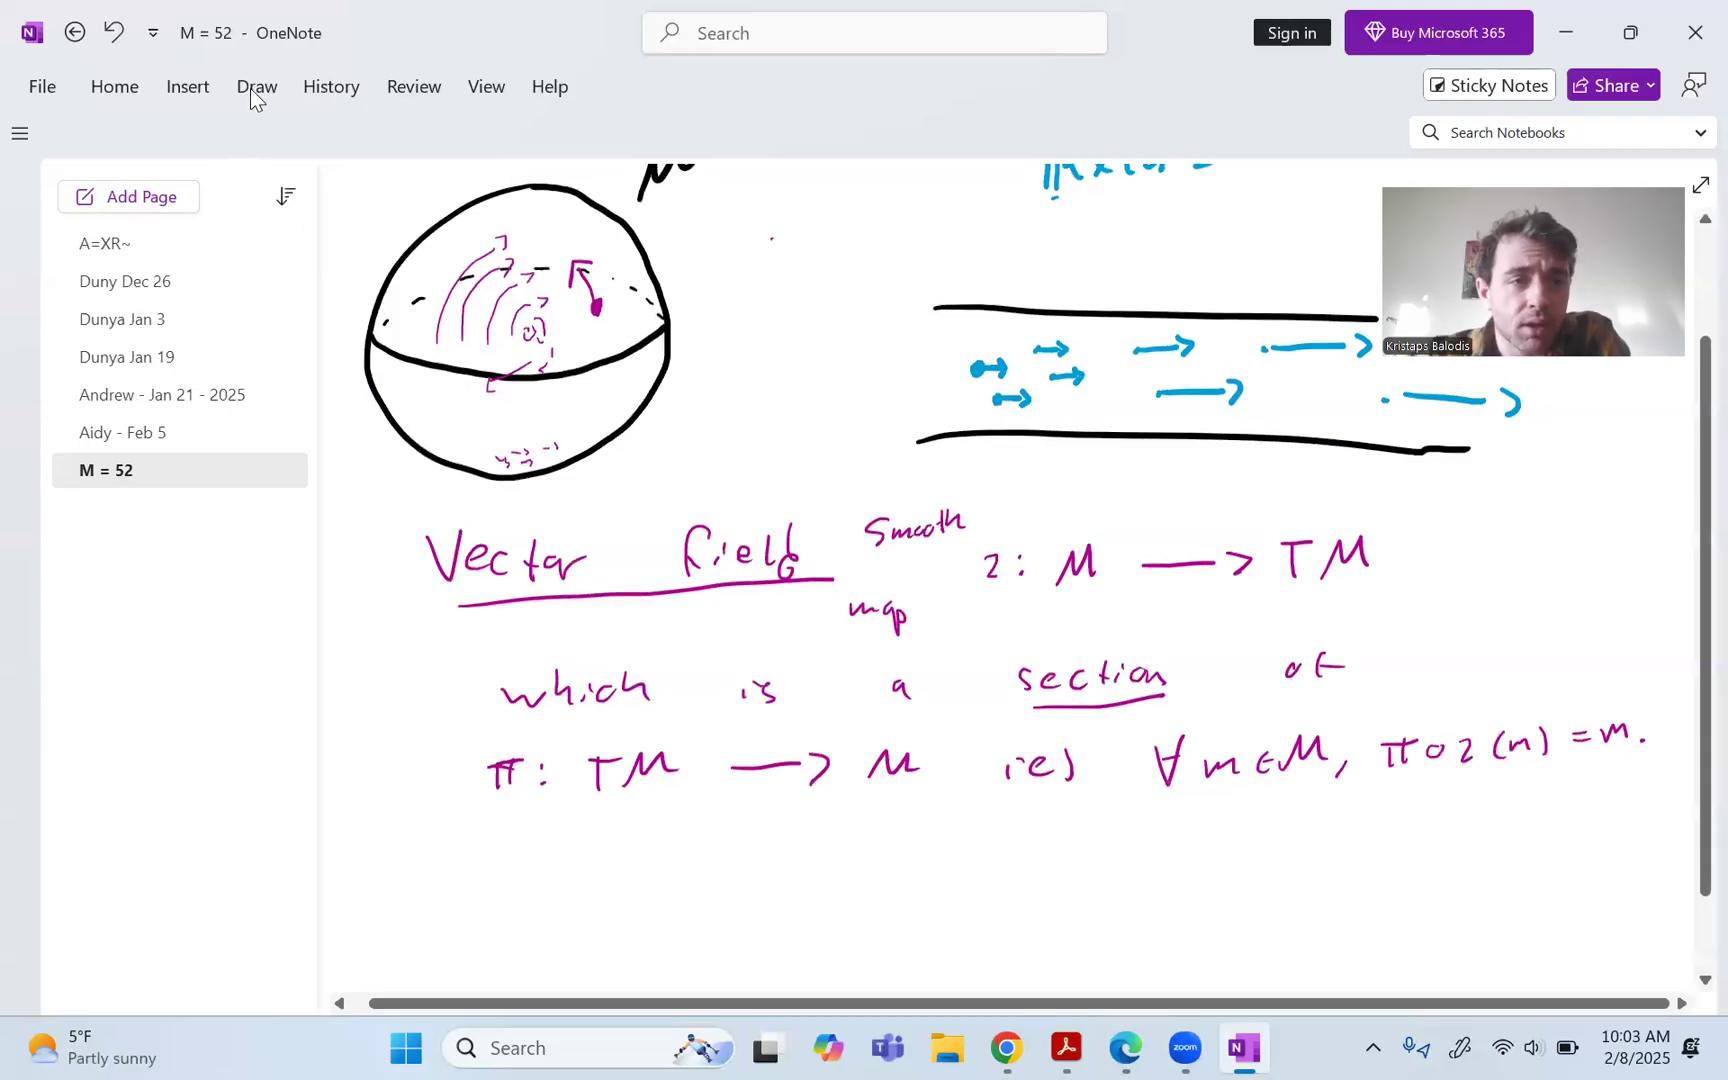
{"action": "left_click", "coordinate": [256, 86]}
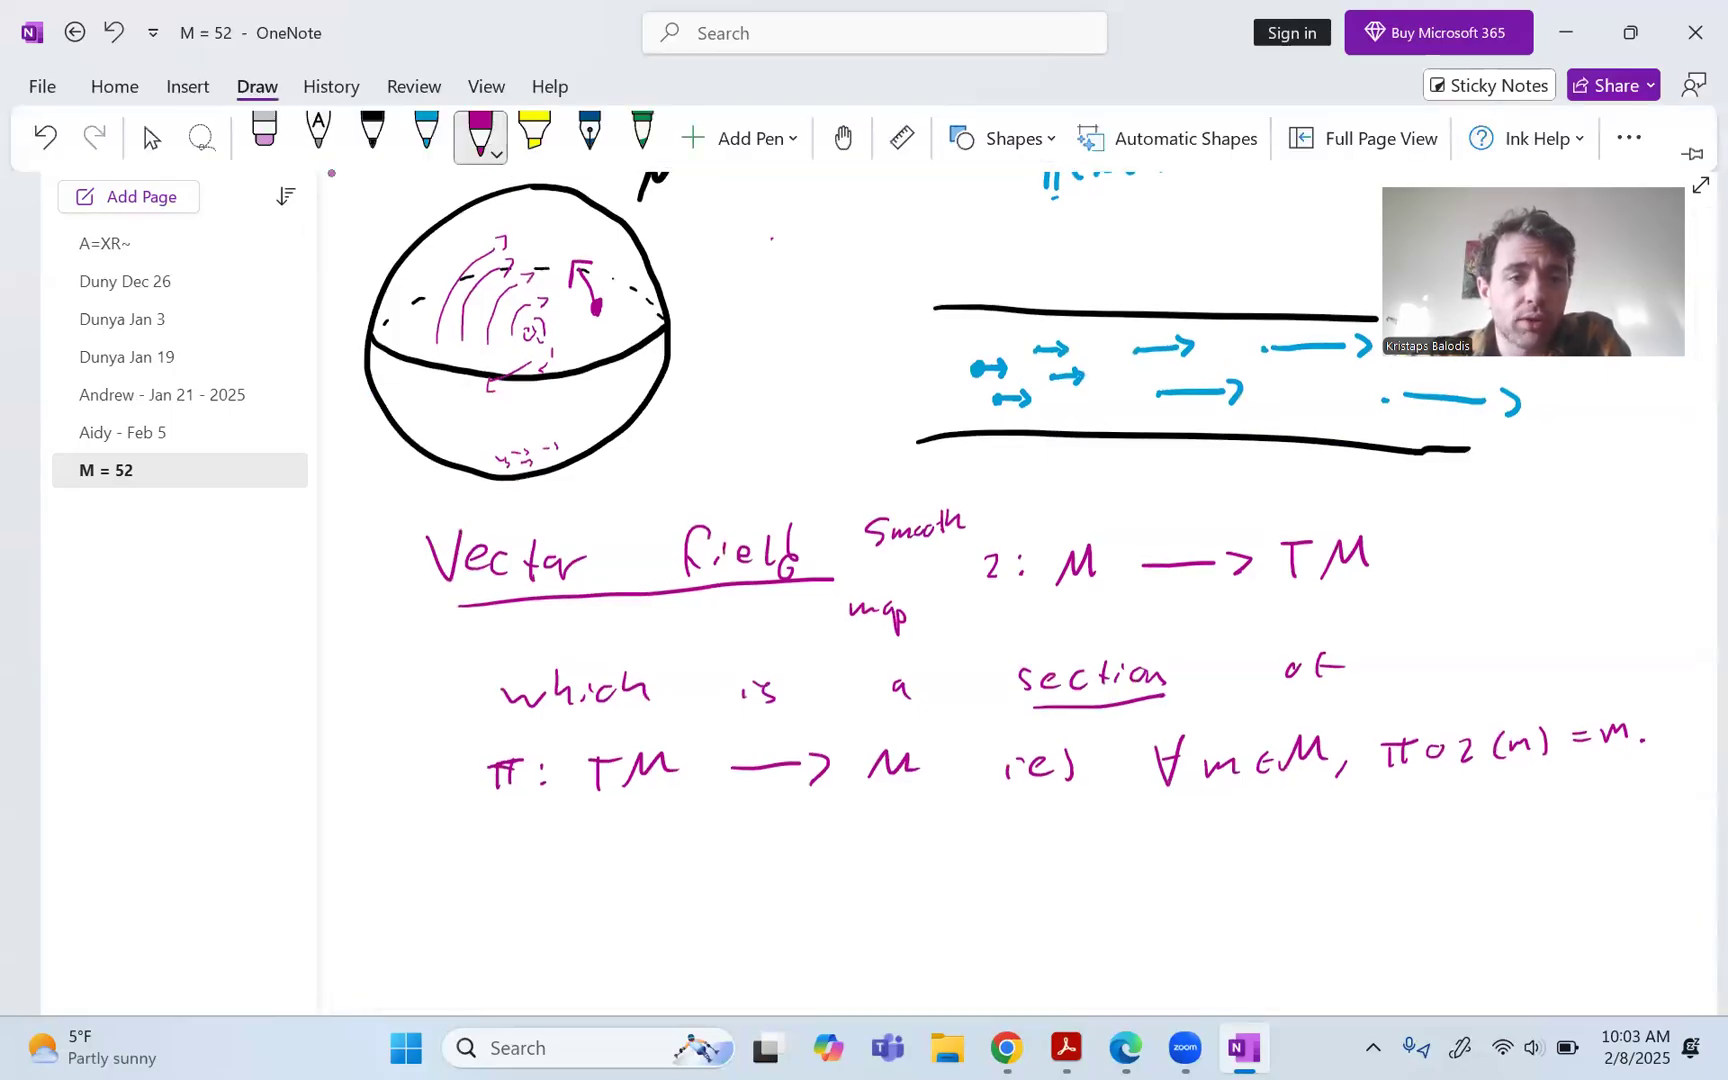
Annotate in orange: box TM, sketch TM ⊃ TₘM over M ∋ m, and circle z(m) ∈ TₘM.
{"action": "left_click", "coordinate": [498, 154]}
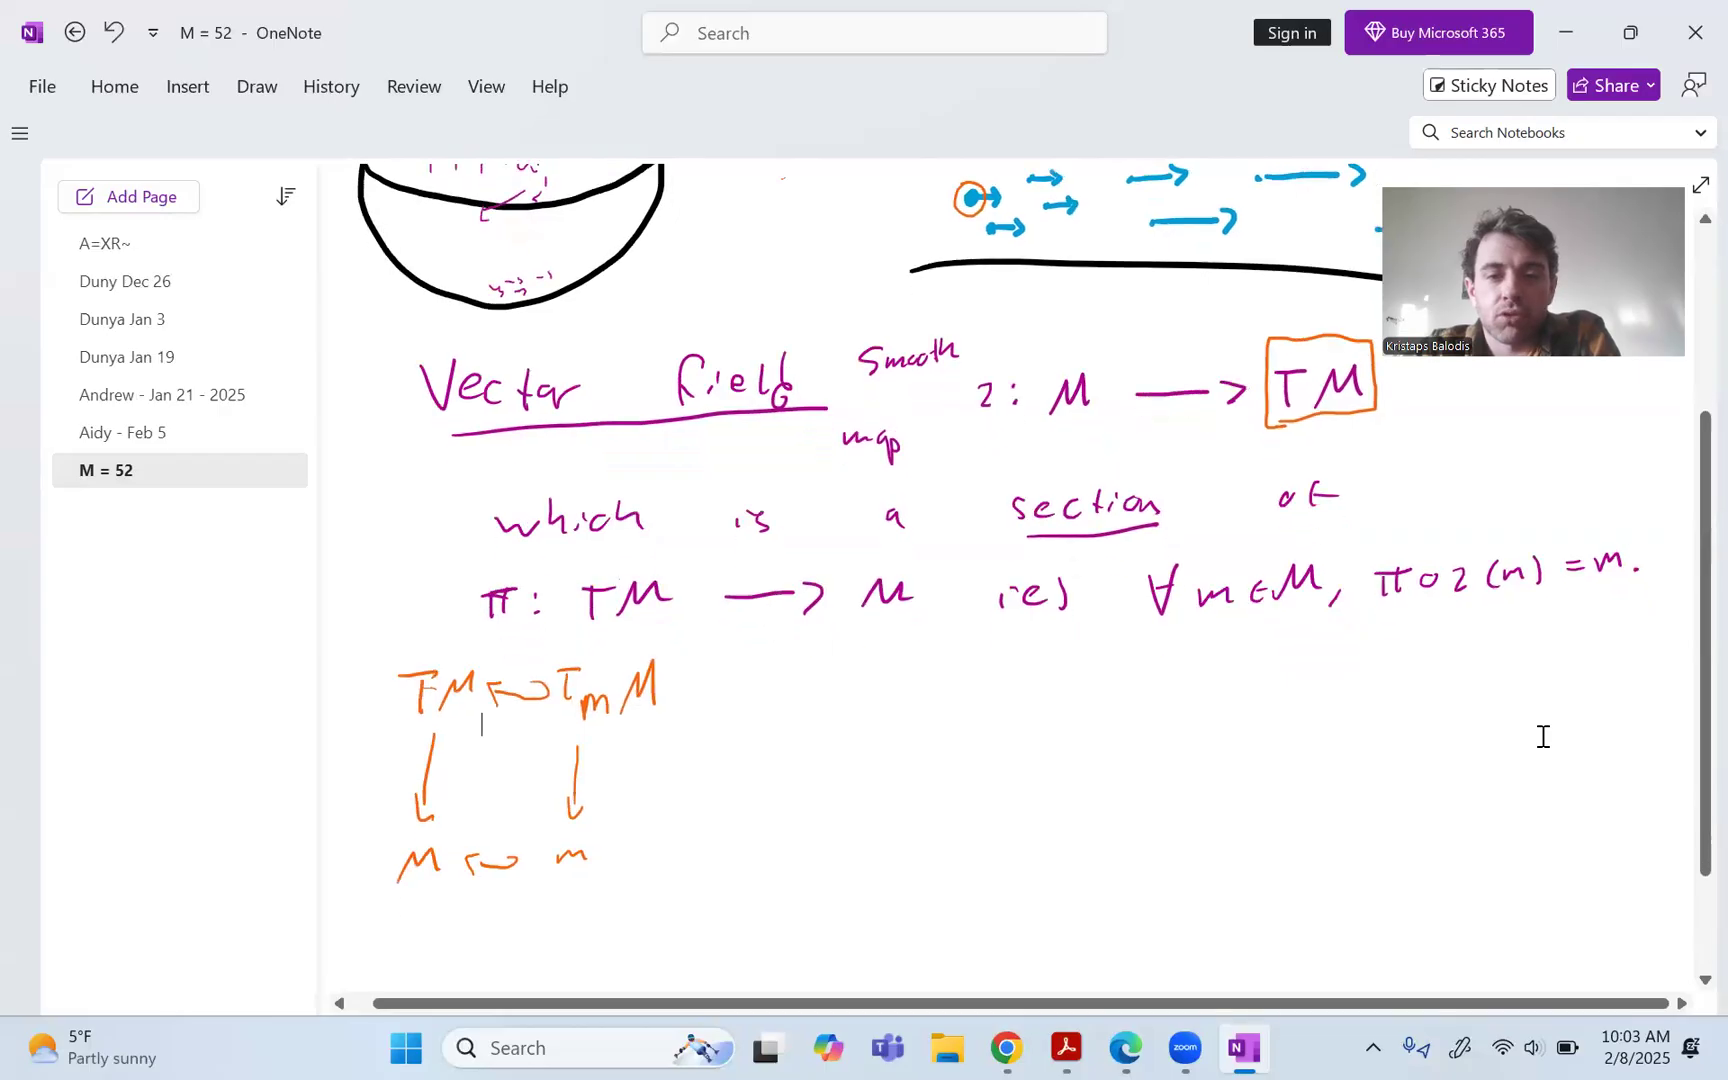
{"action": "scroll", "scroll_direction": "up", "scroll_amount": 3}
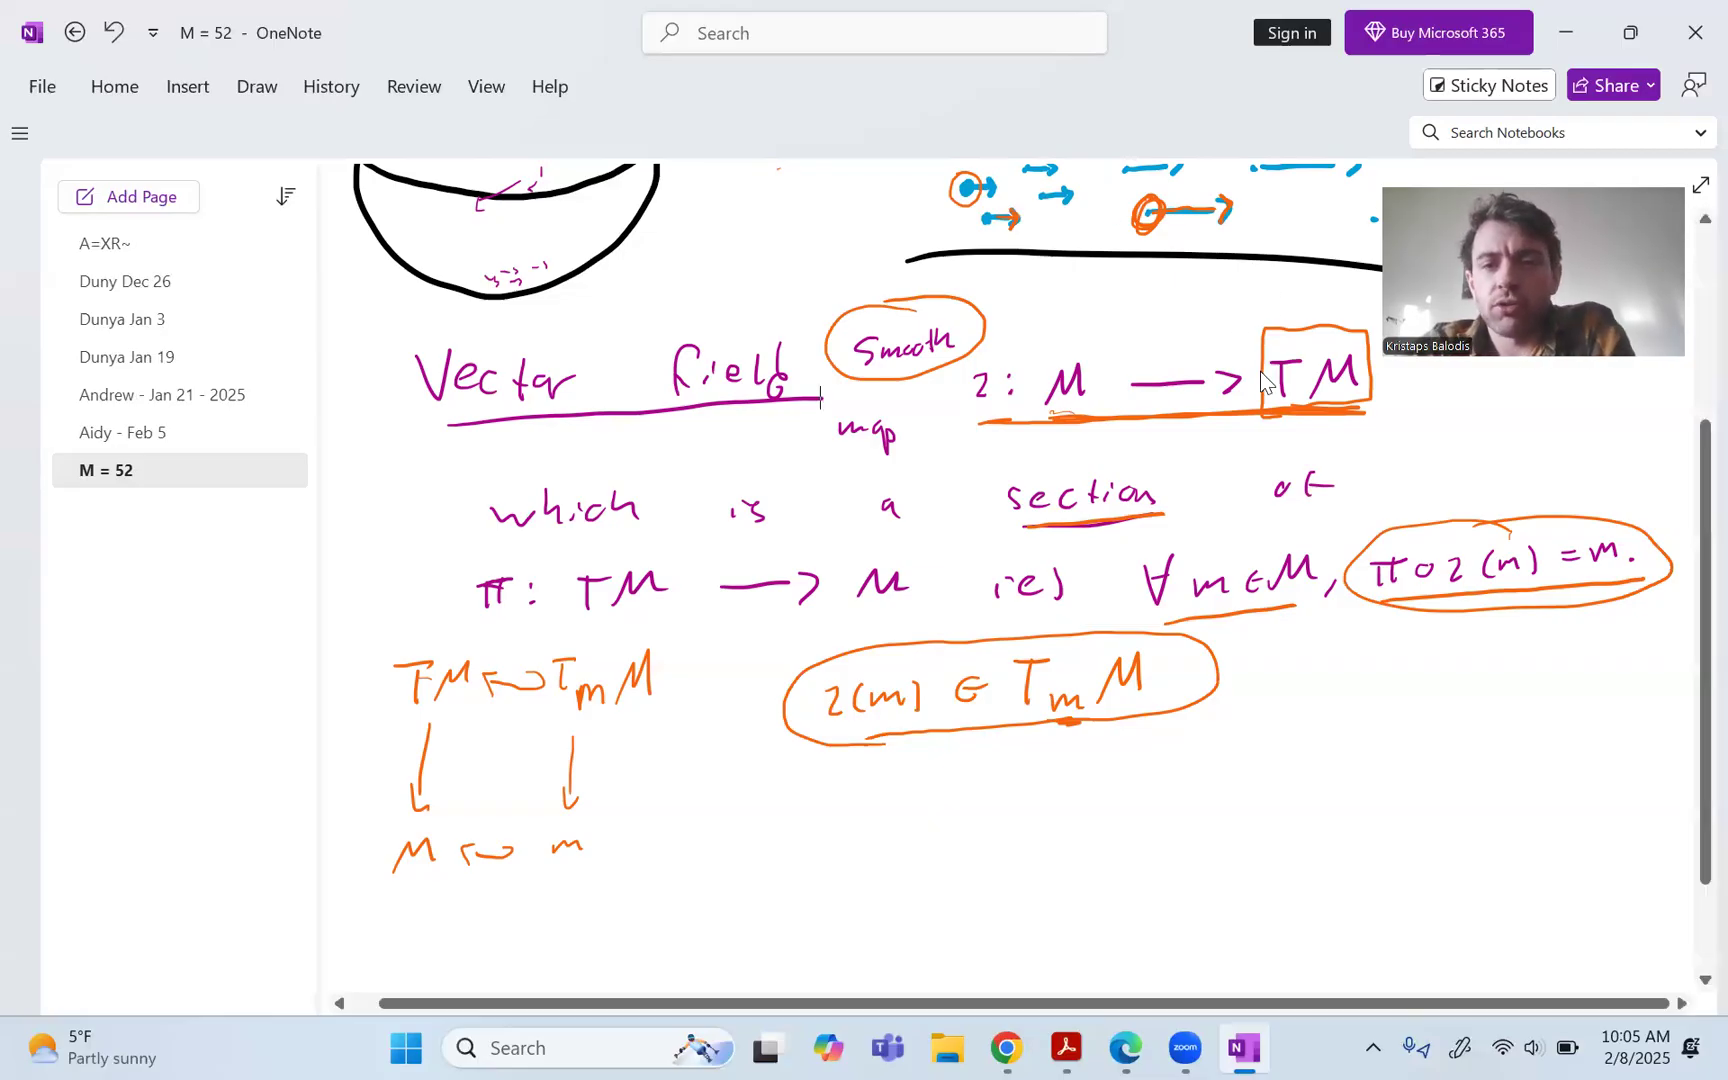
Move to the blank space below the notes and bring up the pen for the number-line example.
{"action": "scroll", "scroll_direction": "up", "scroll_amount": 3}
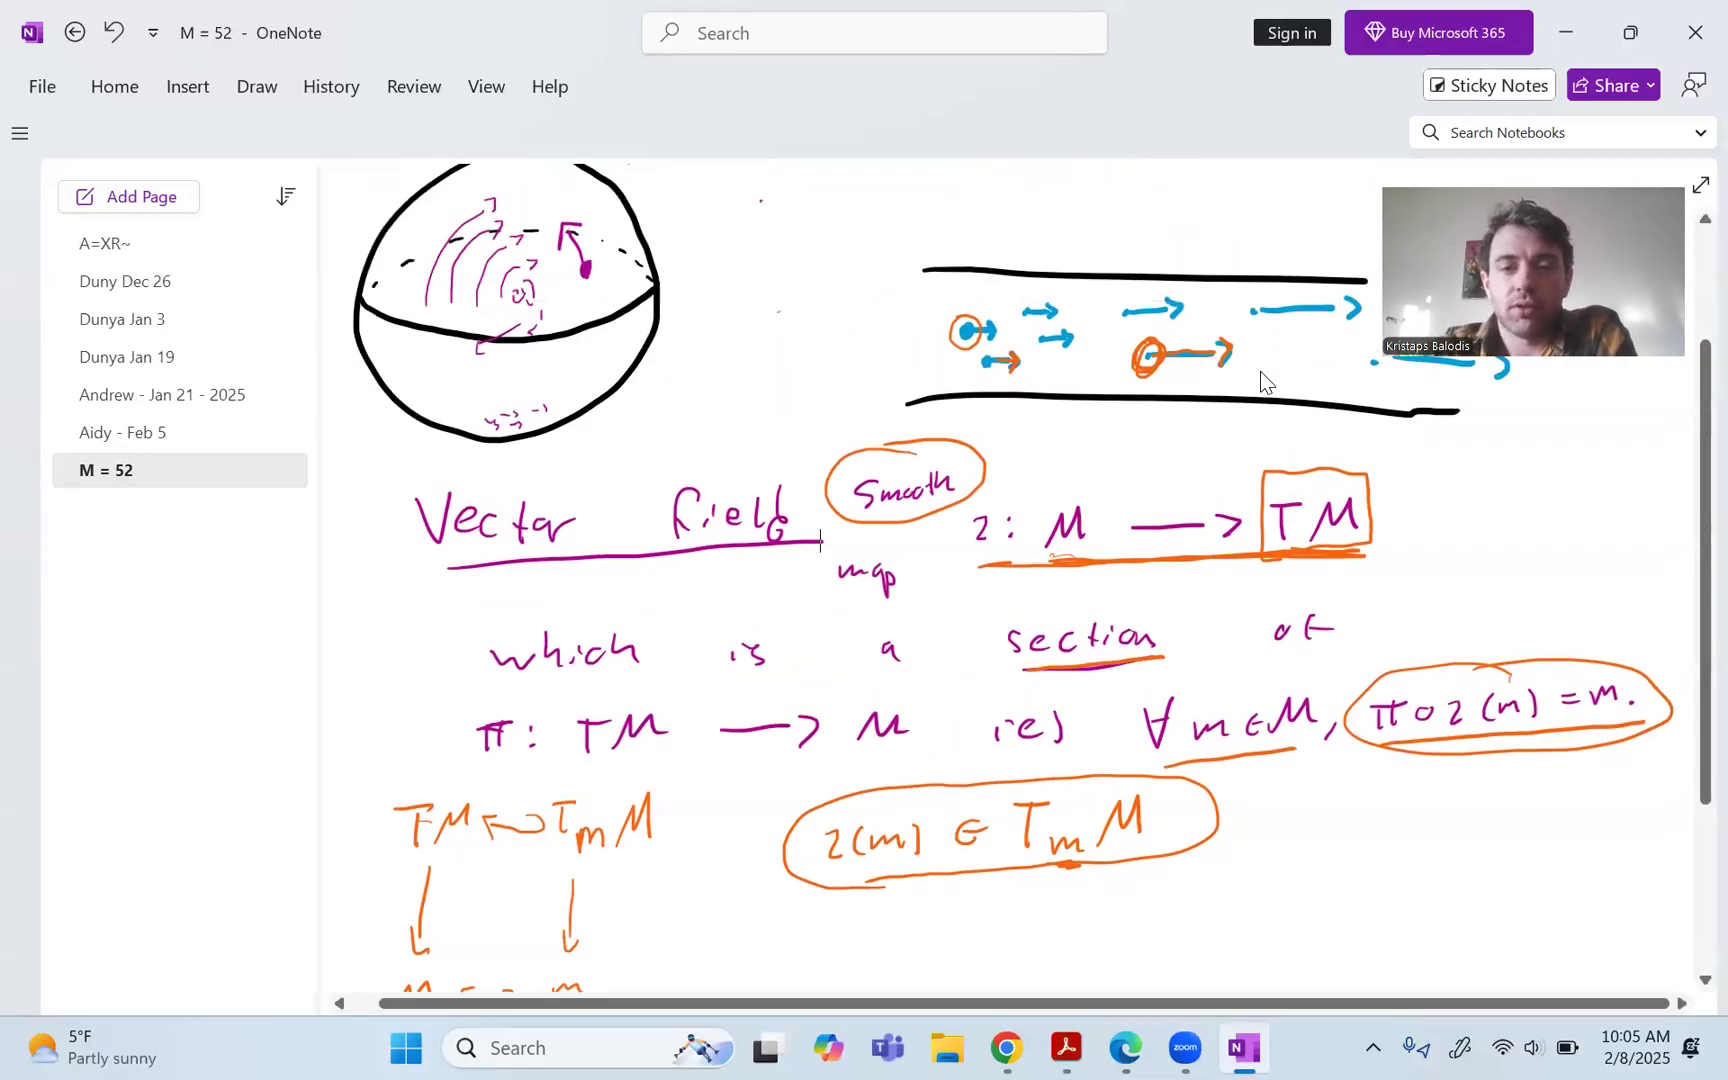
{"action": "scroll", "scroll_direction": "down", "scroll_amount": 3}
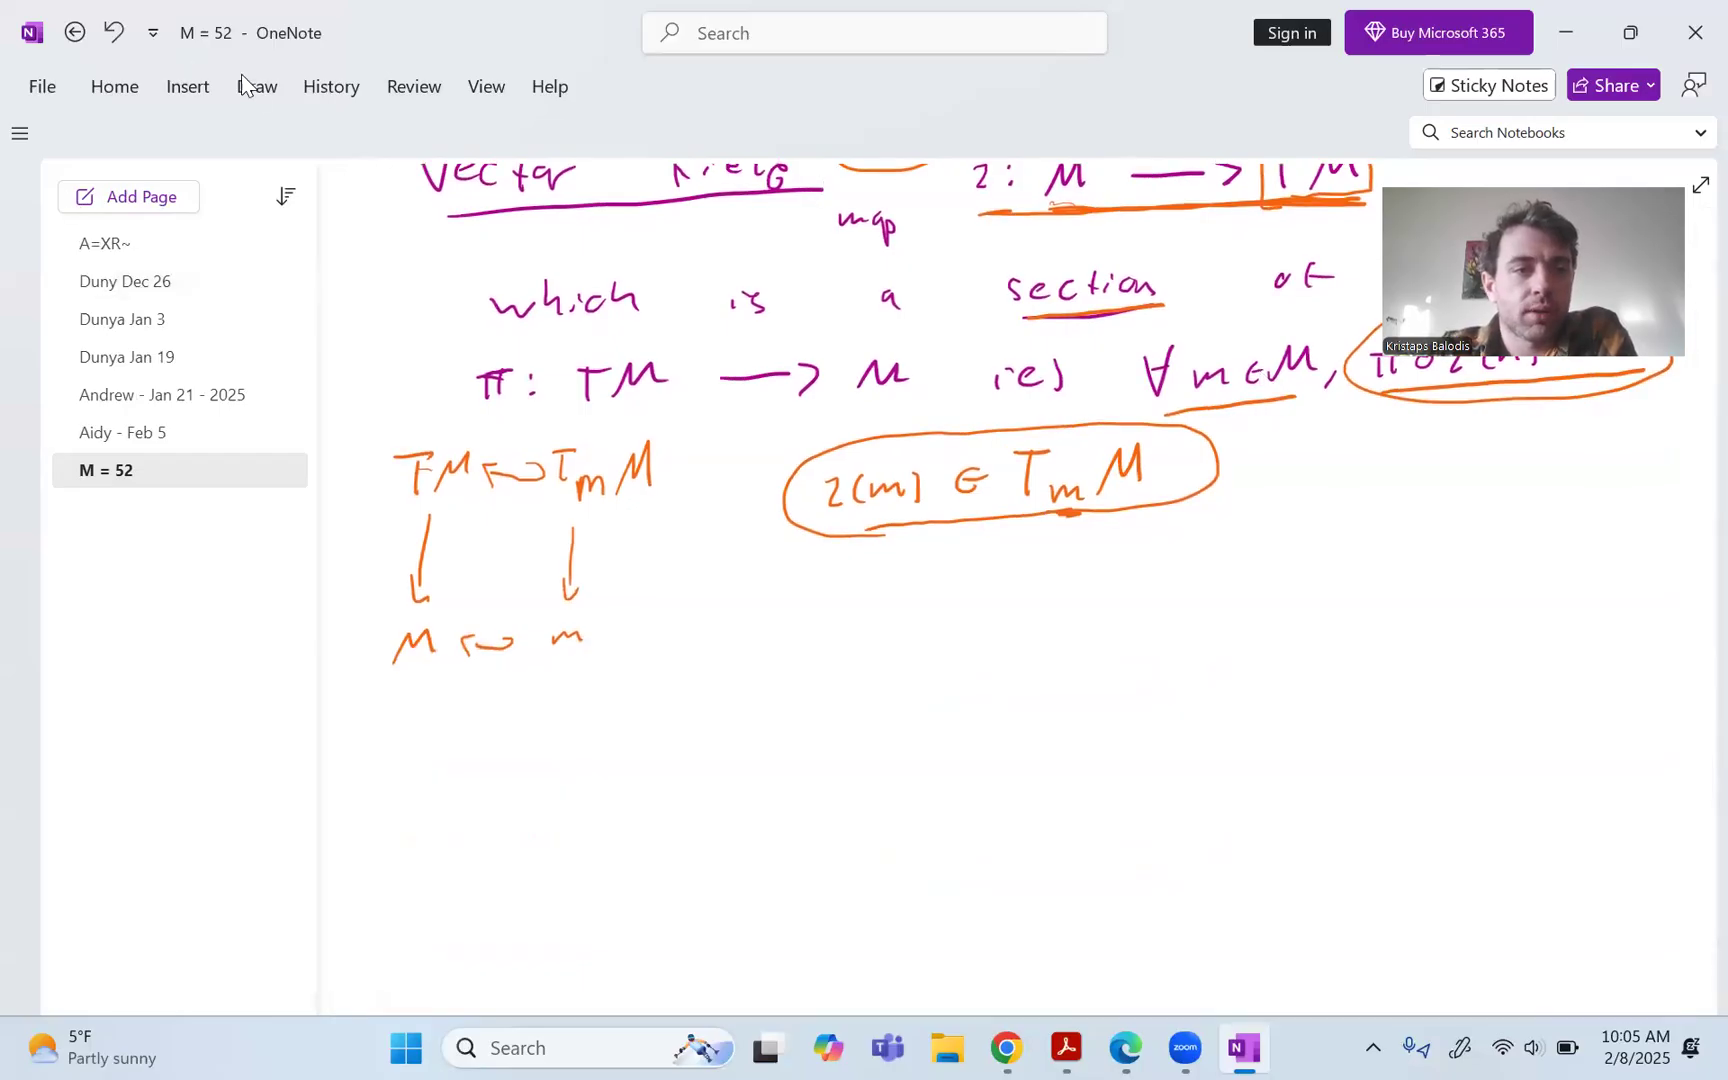
{"action": "left_click", "coordinate": [256, 86]}
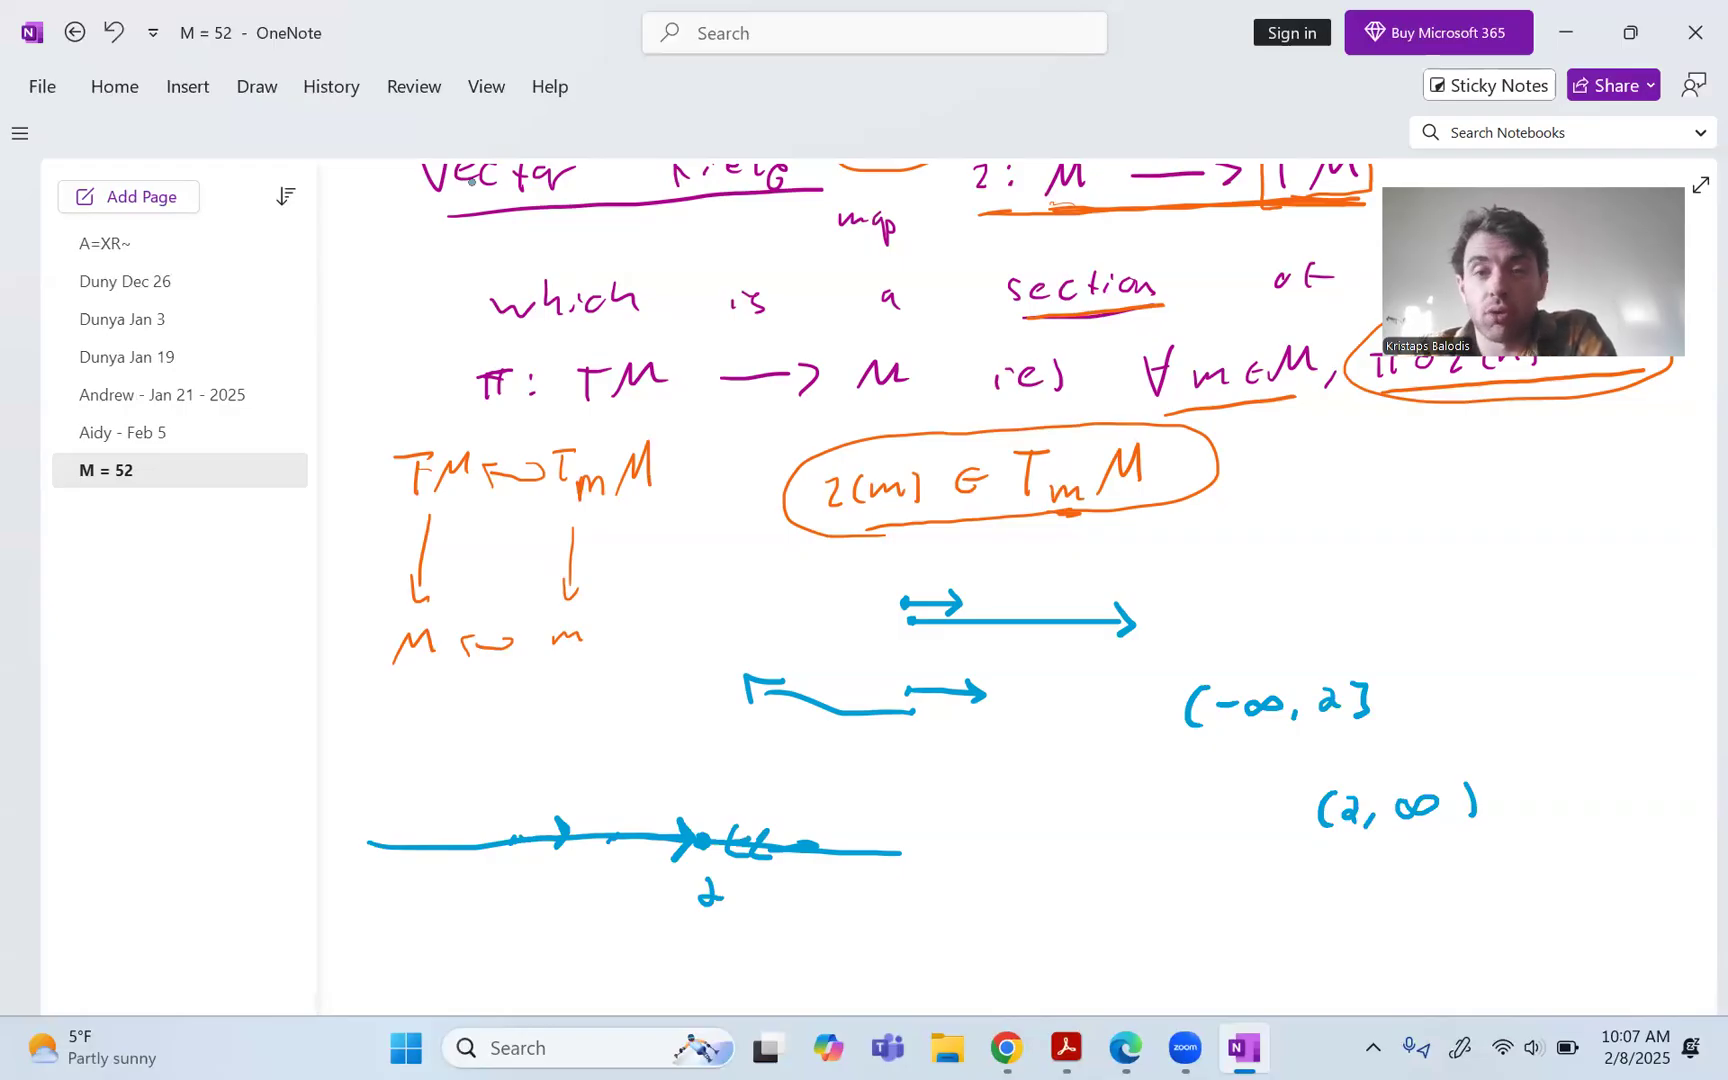
Write (−∞, 2] and (2, ∞) beside the marked point 2, then review the page above.
{"action": "scroll", "scroll_direction": "up", "scroll_amount": 3}
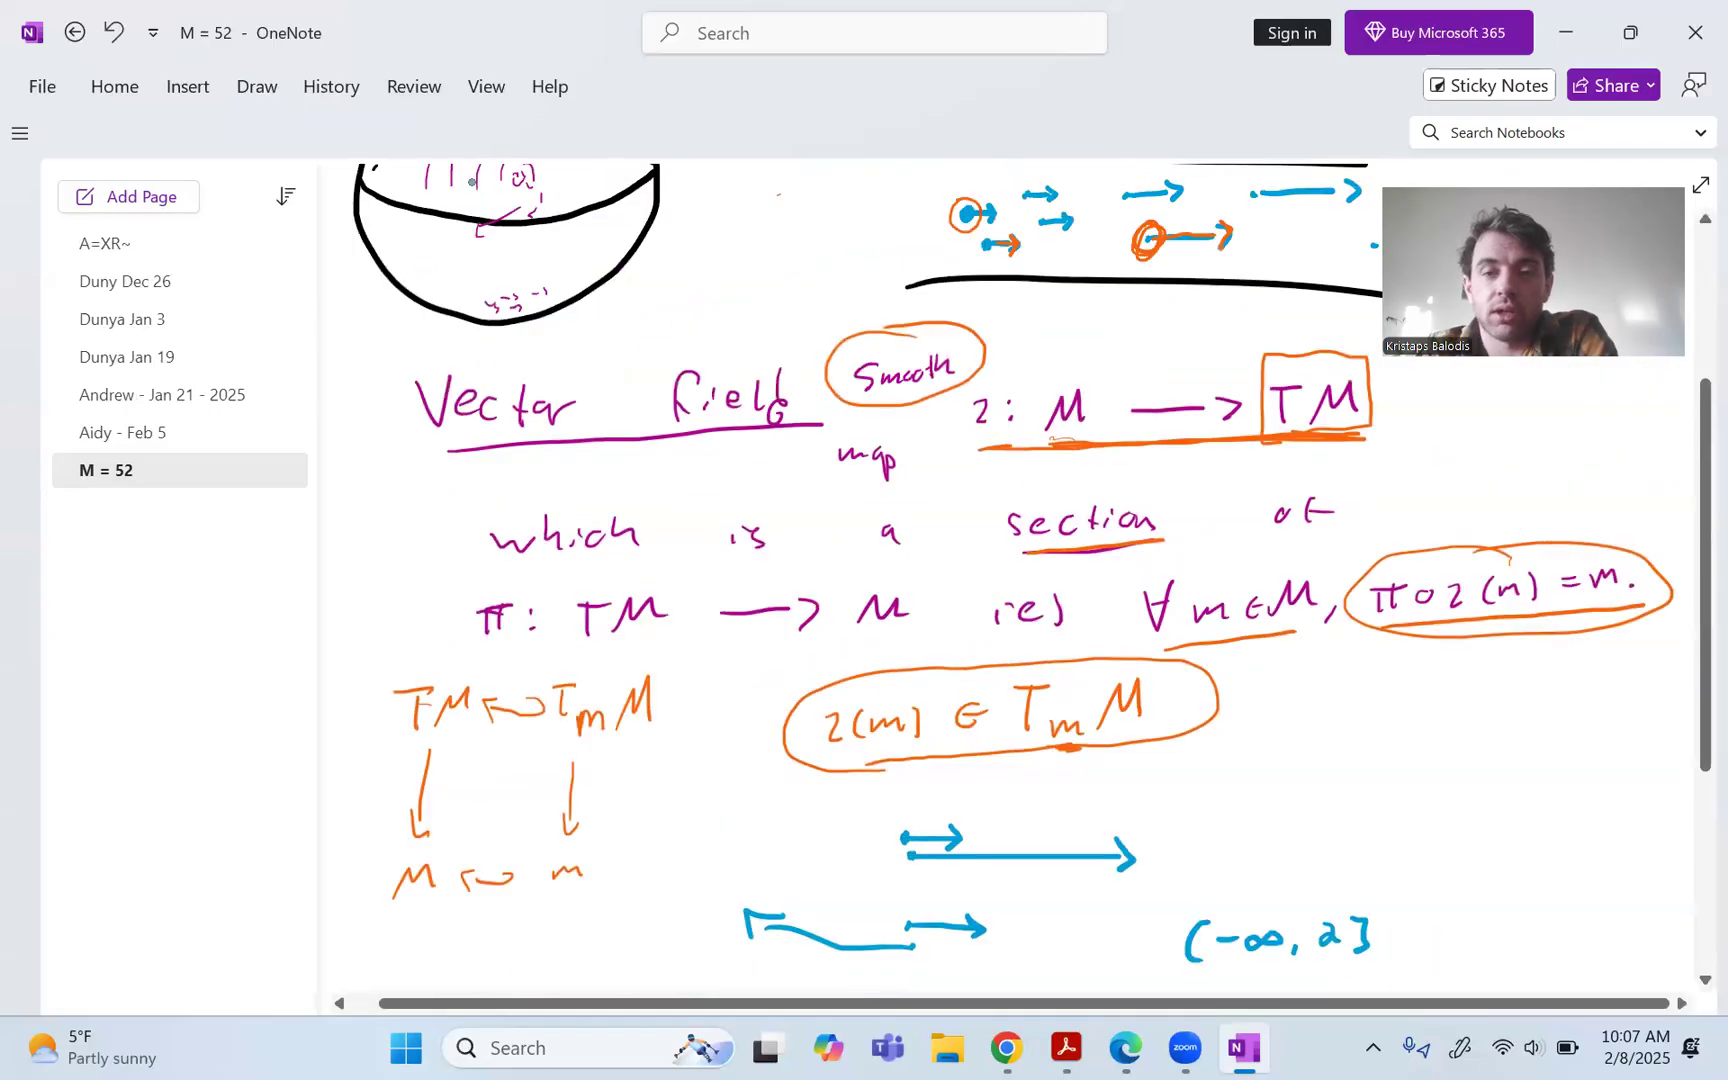